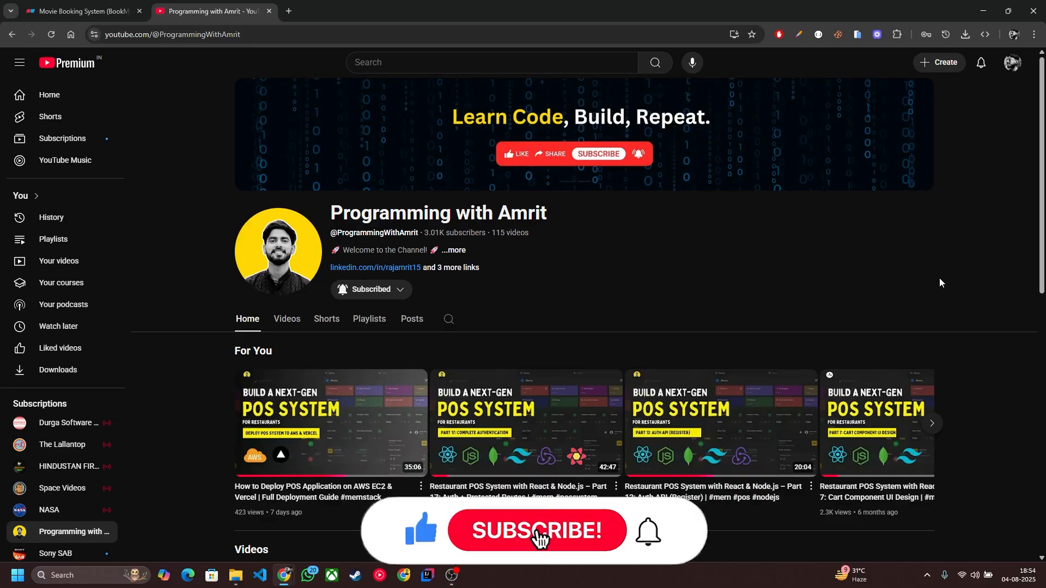
Browse the home page and open the F1: The Movie booking page from Recommended Movies
left_click(536, 532)
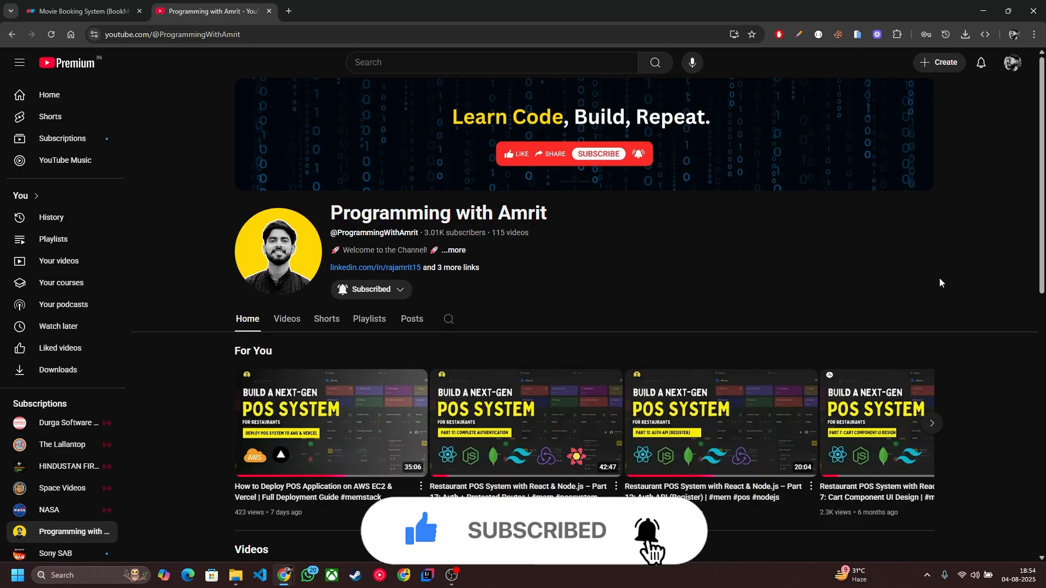
left_click(79, 11)
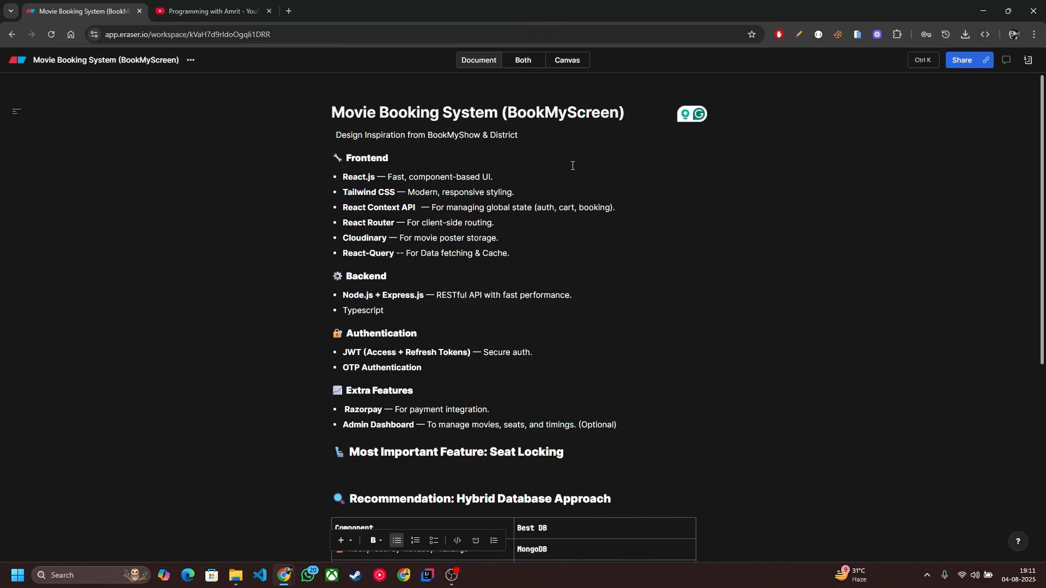
mouse_move(548, 234)
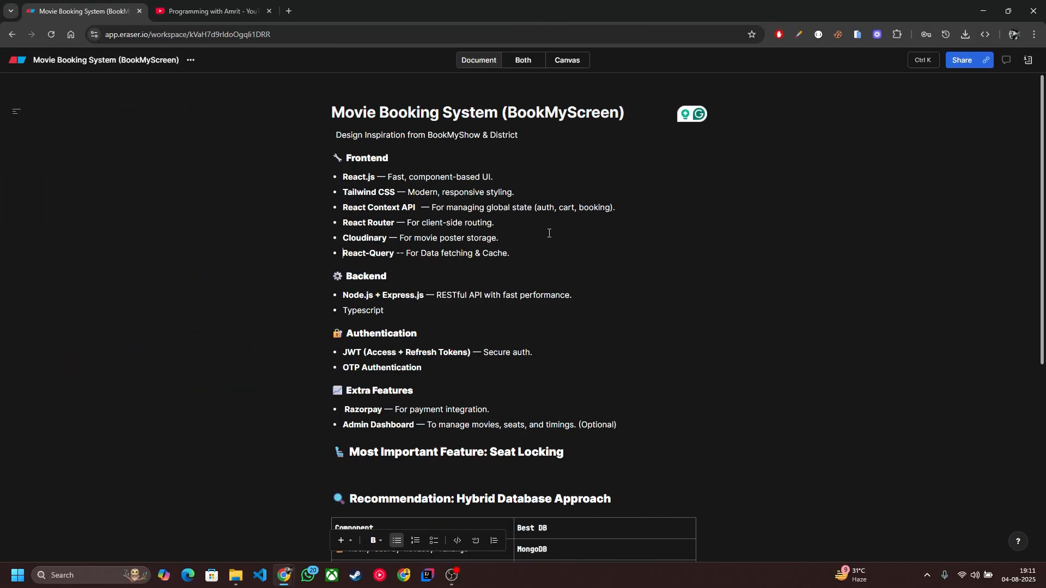
mouse_move(527, 118)
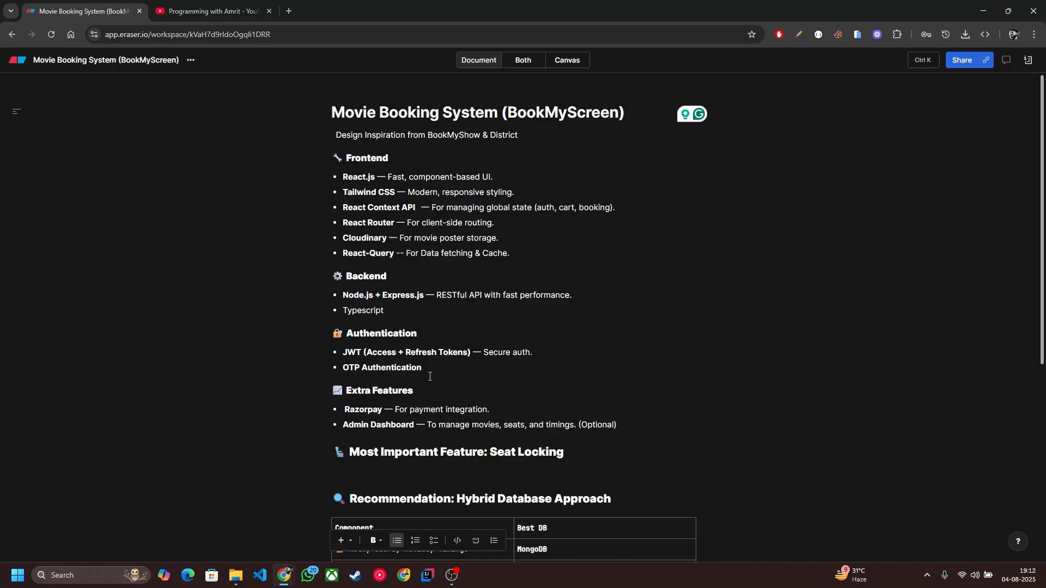
mouse_move(455, 340)
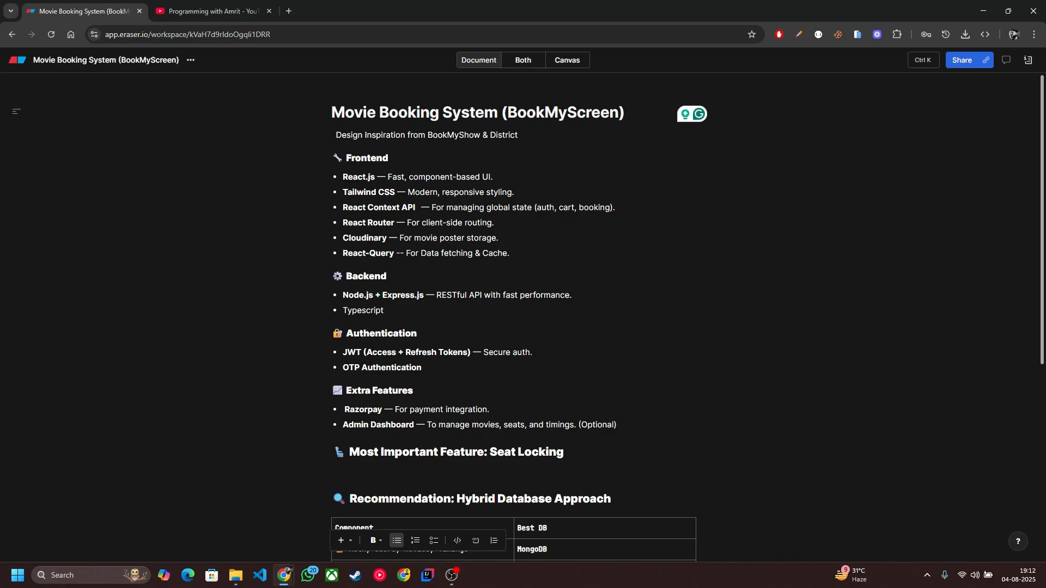
scroll("down", 3)
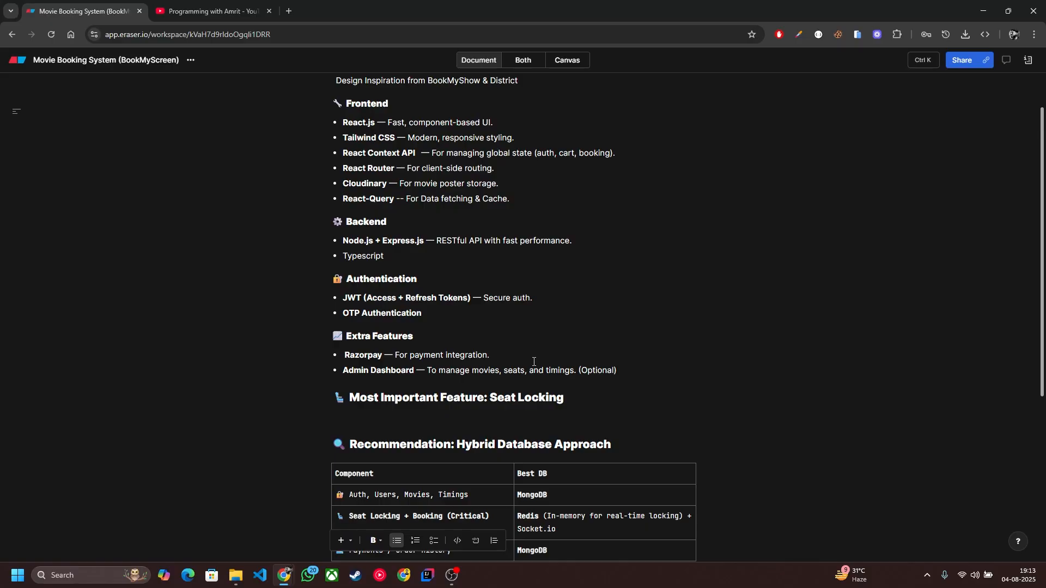
scroll("up", 3)
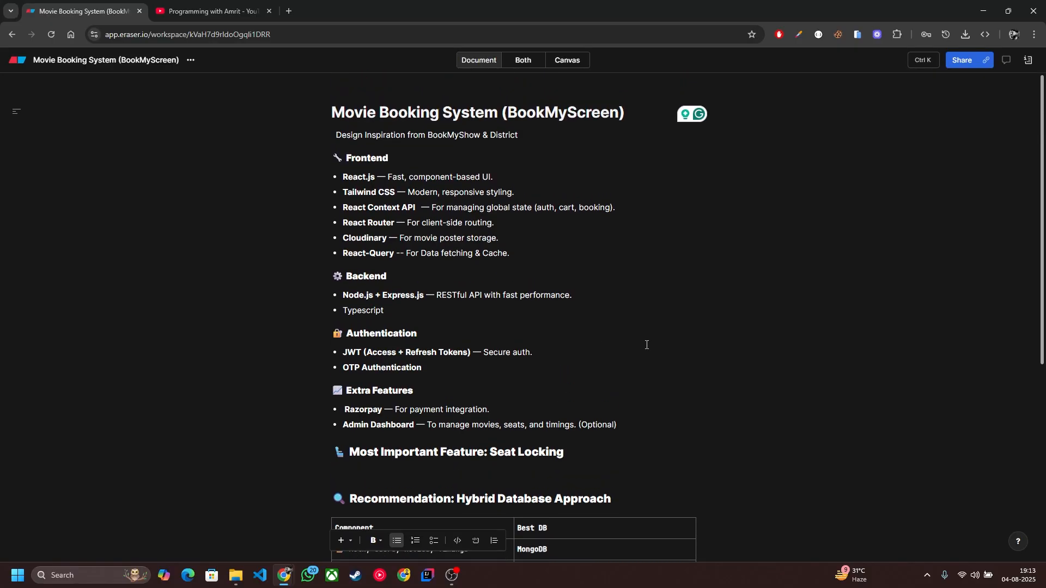
left_click(451, 579)
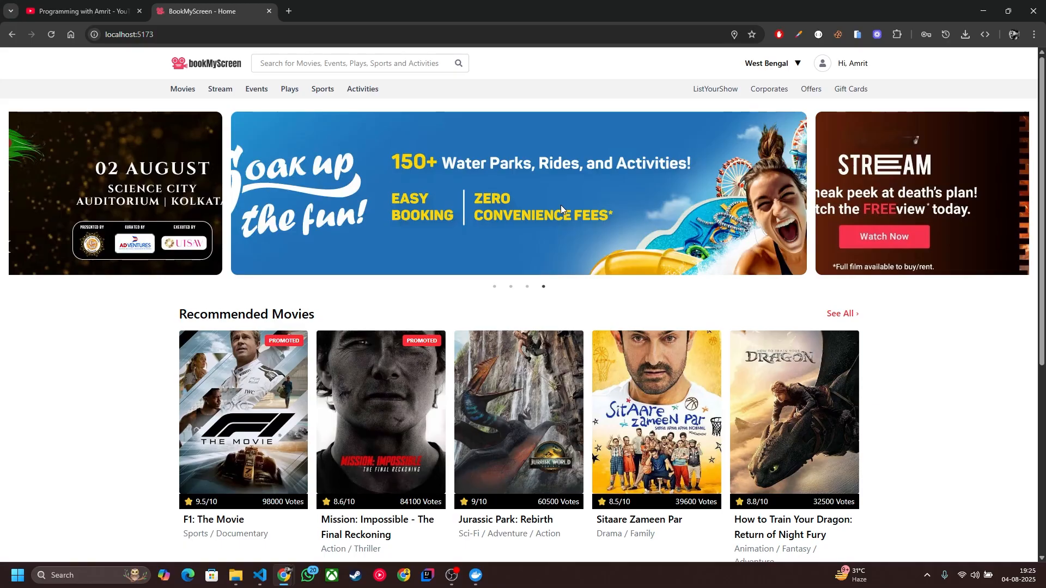
mouse_move(503, 329)
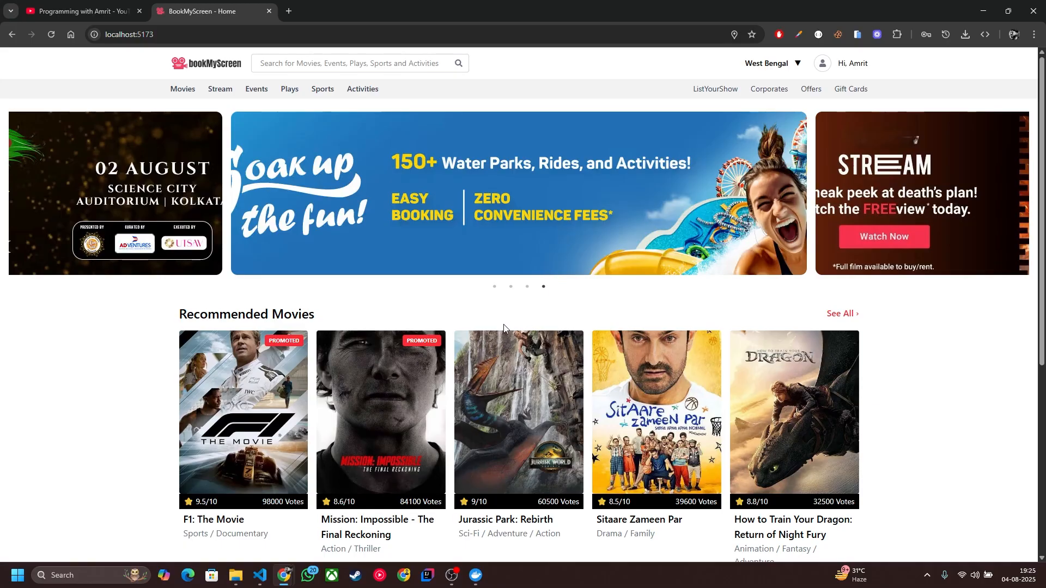
mouse_move(497, 242)
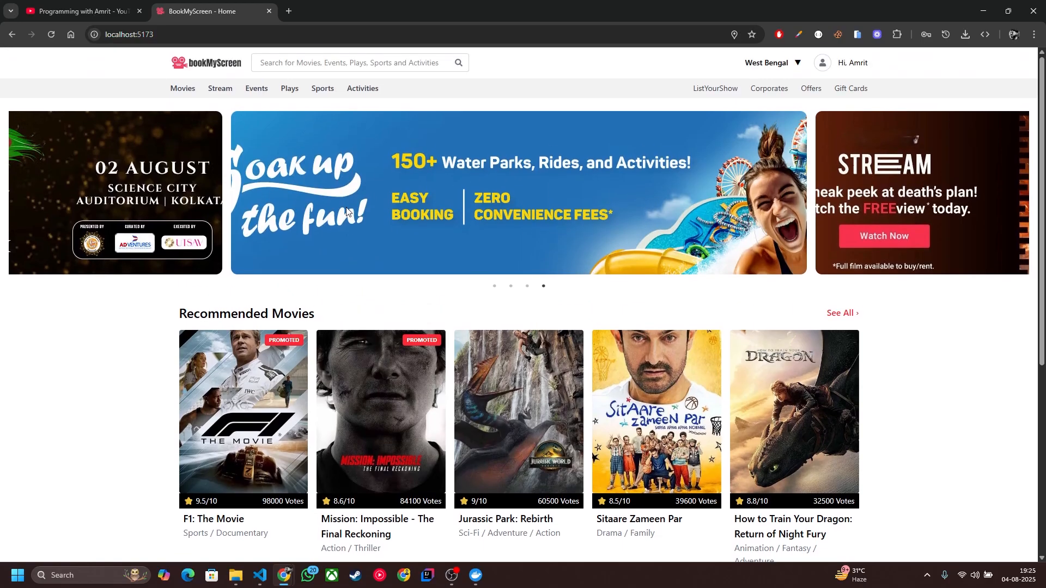
scroll("down", 3)
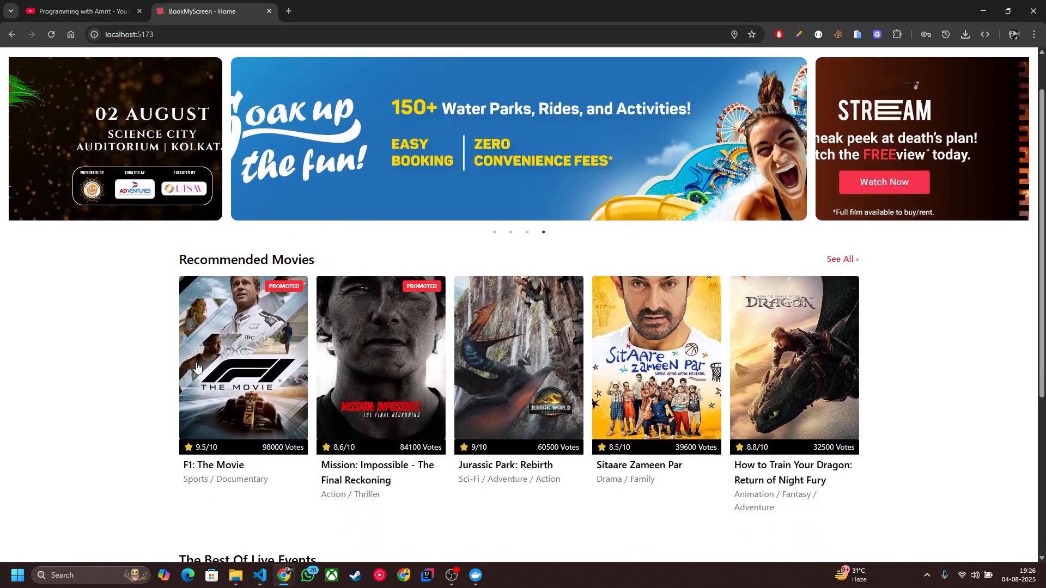
mouse_move(92, 273)
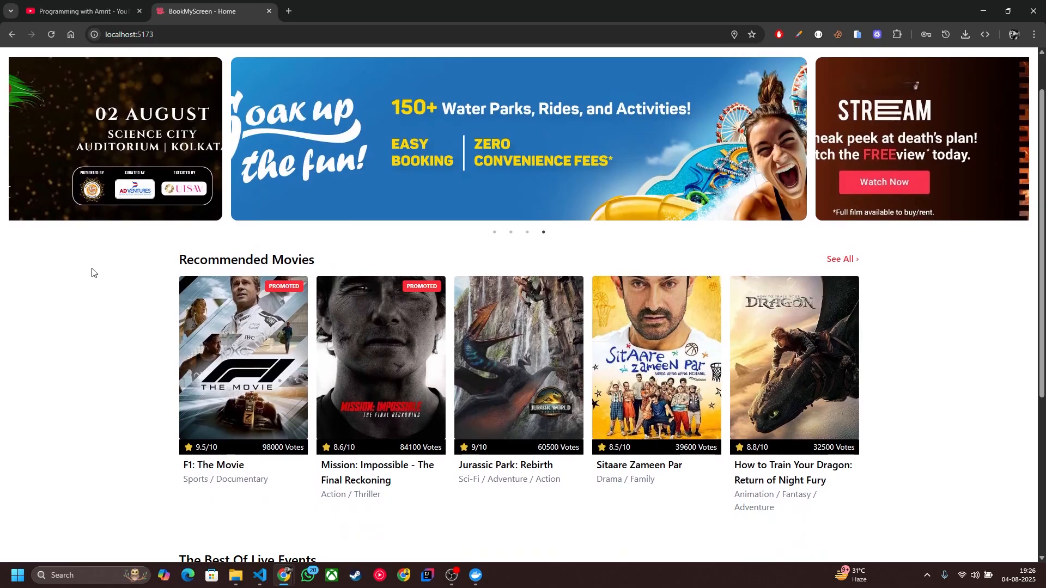
left_click(243, 364)
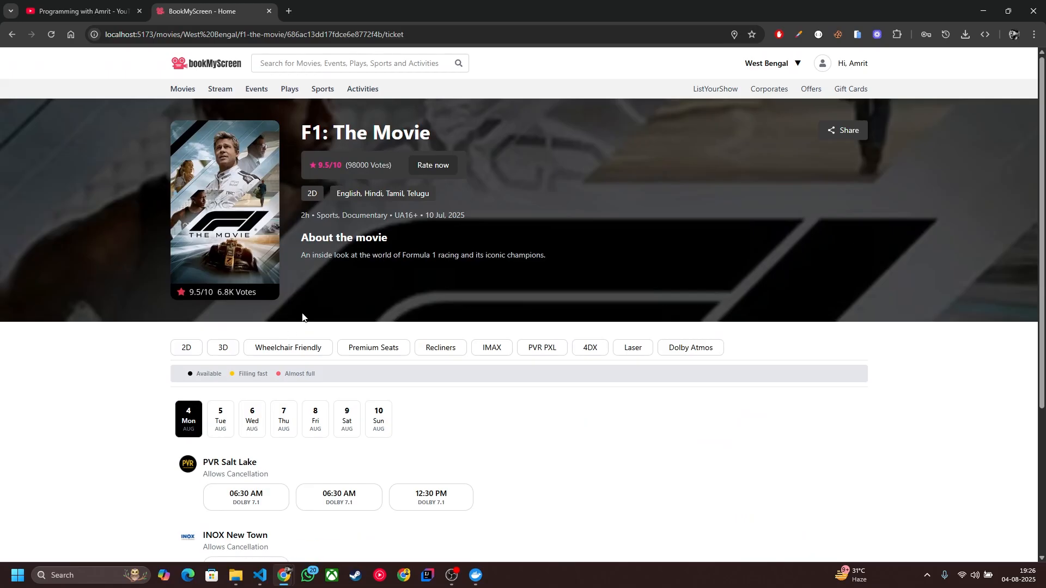
mouse_move(519, 208)
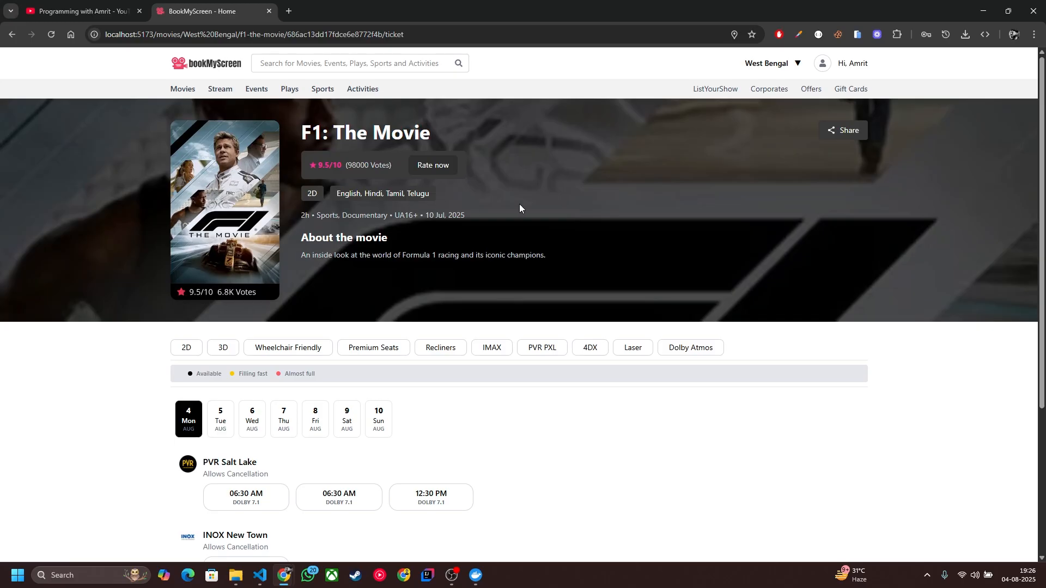
mouse_move(490, 188)
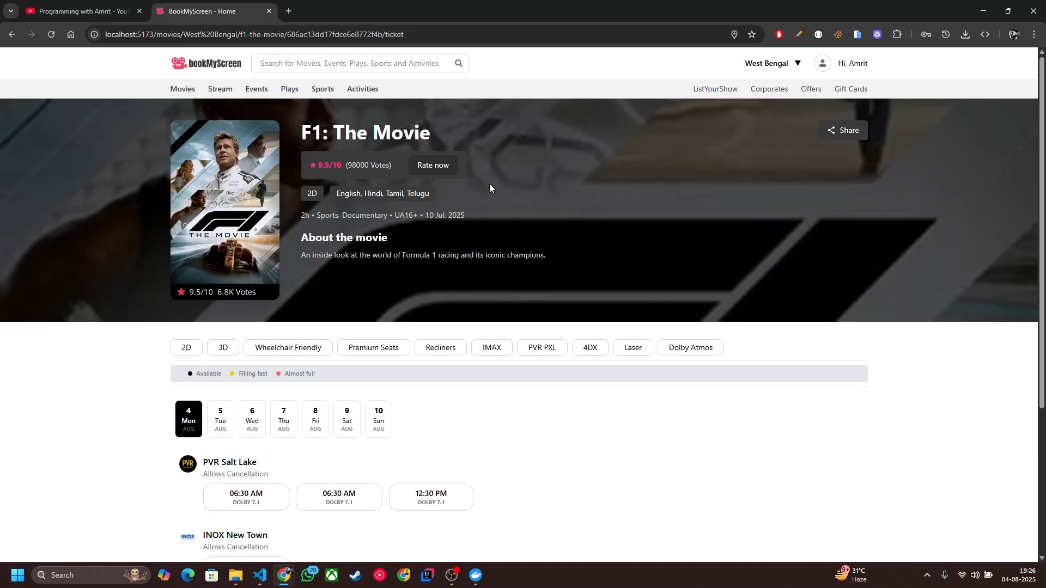
Check Tuesday 5 August shows none, then return to the Monday 4 August showtimes
scroll("down", 3)
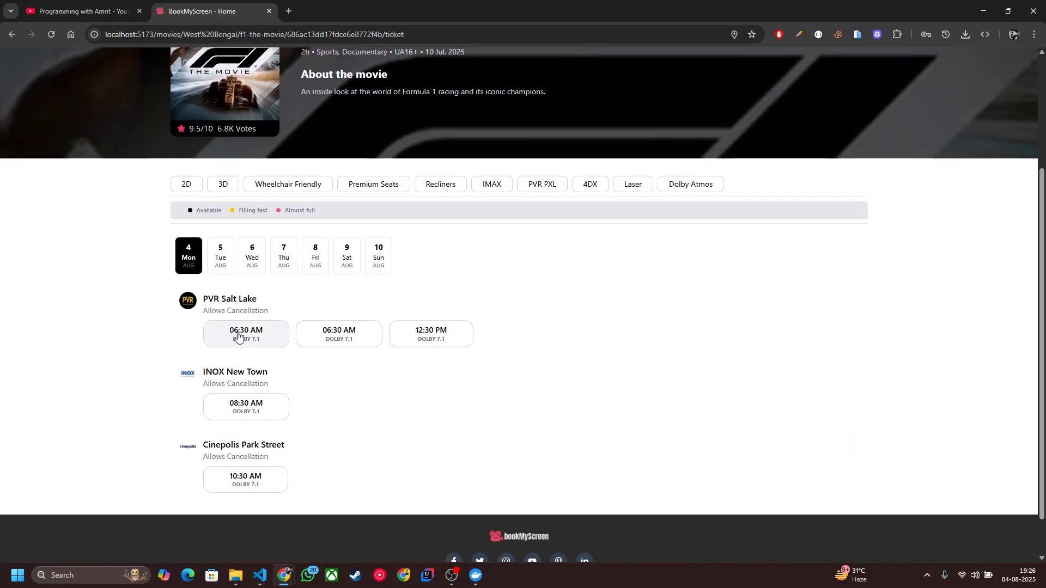
scroll("up", 3)
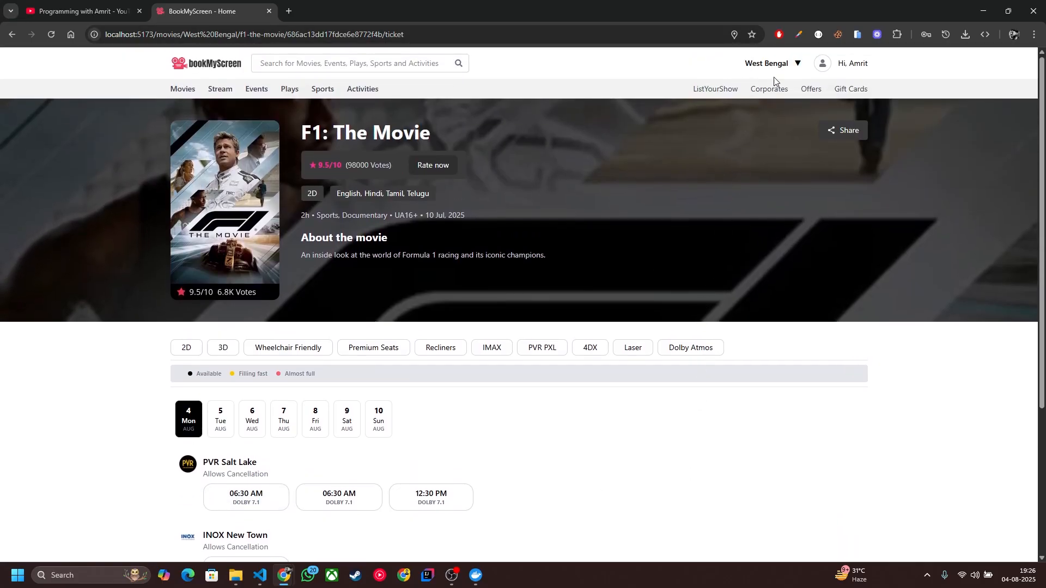
mouse_move(789, 72)
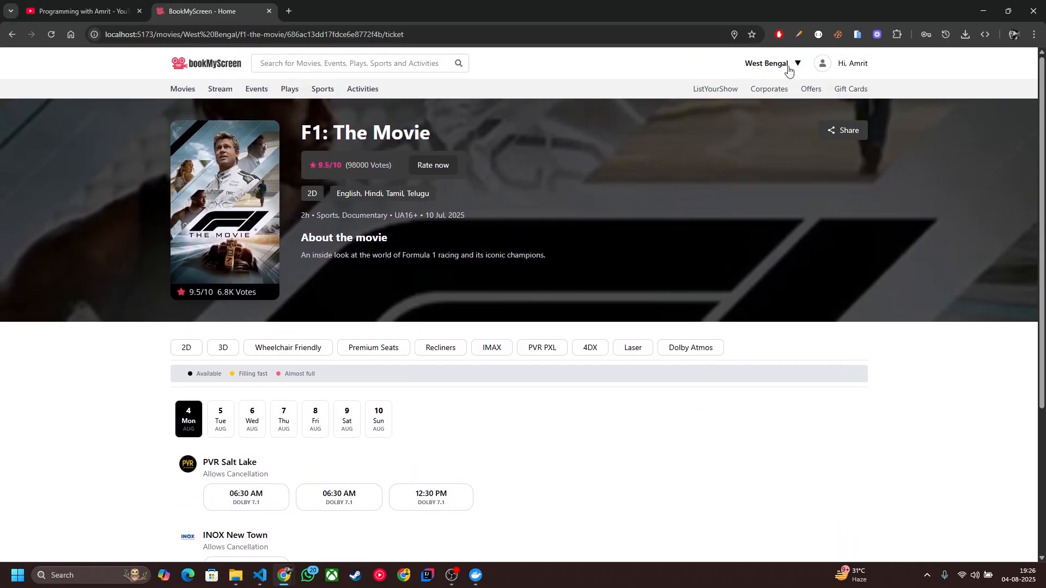
scroll("down", 3)
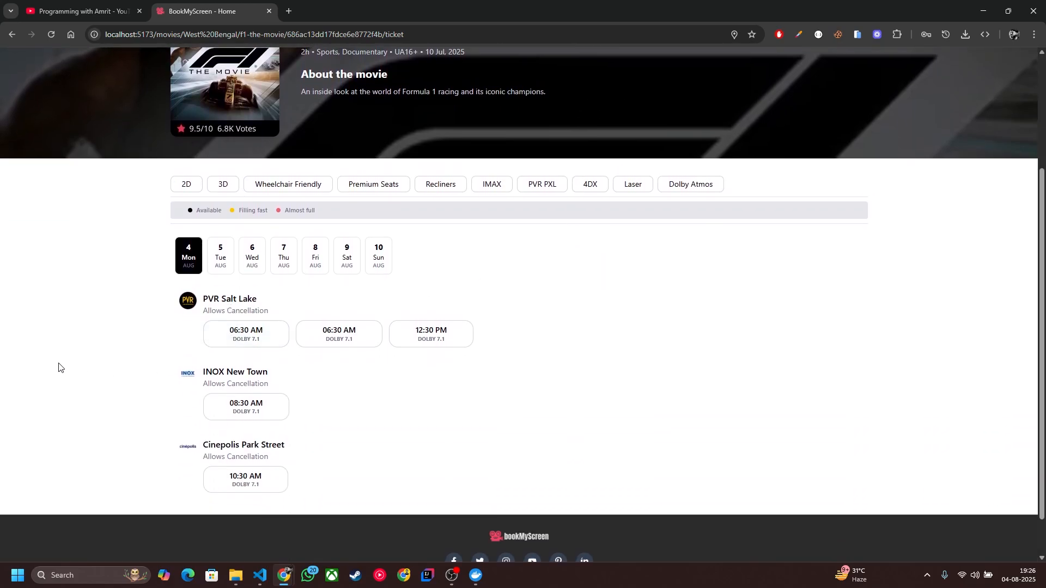
left_click(220, 256)
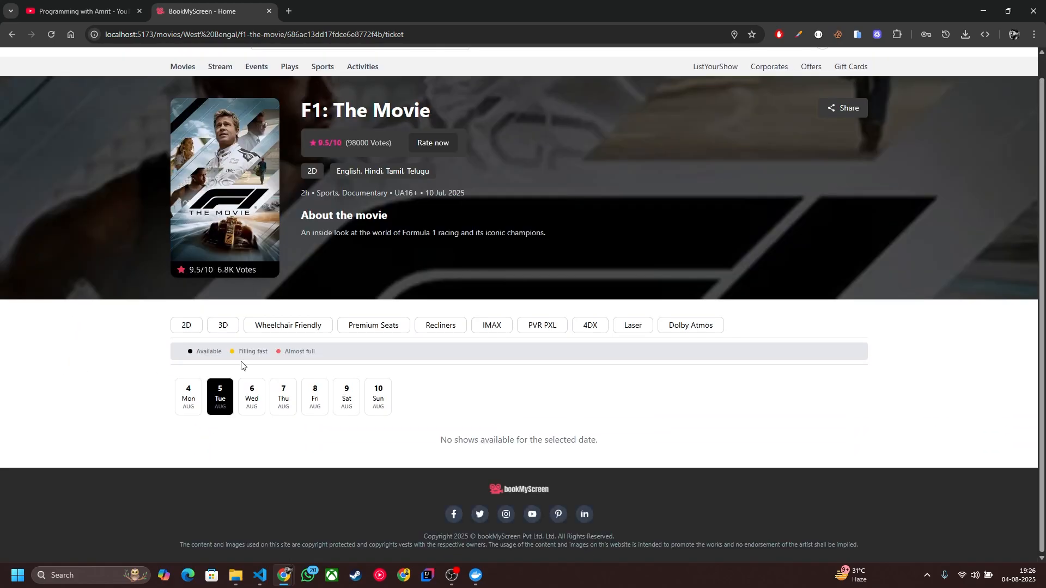
mouse_move(427, 434)
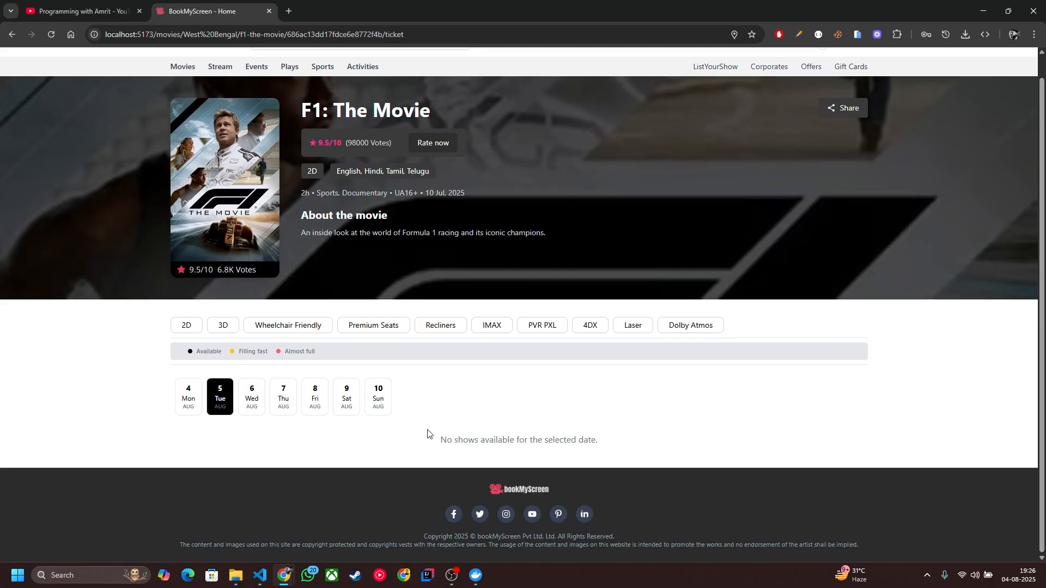
mouse_move(439, 450)
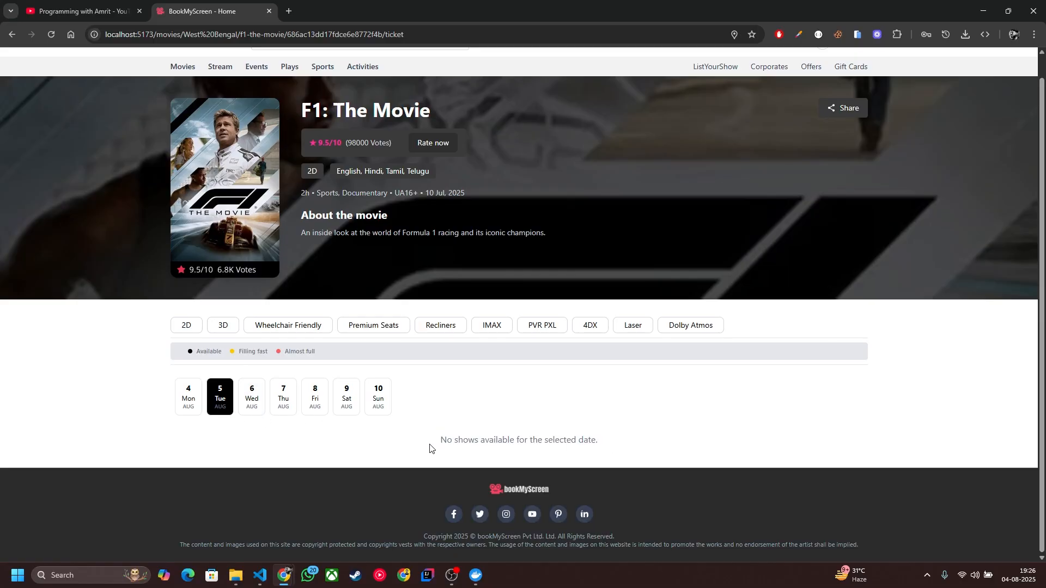
mouse_move(167, 409)
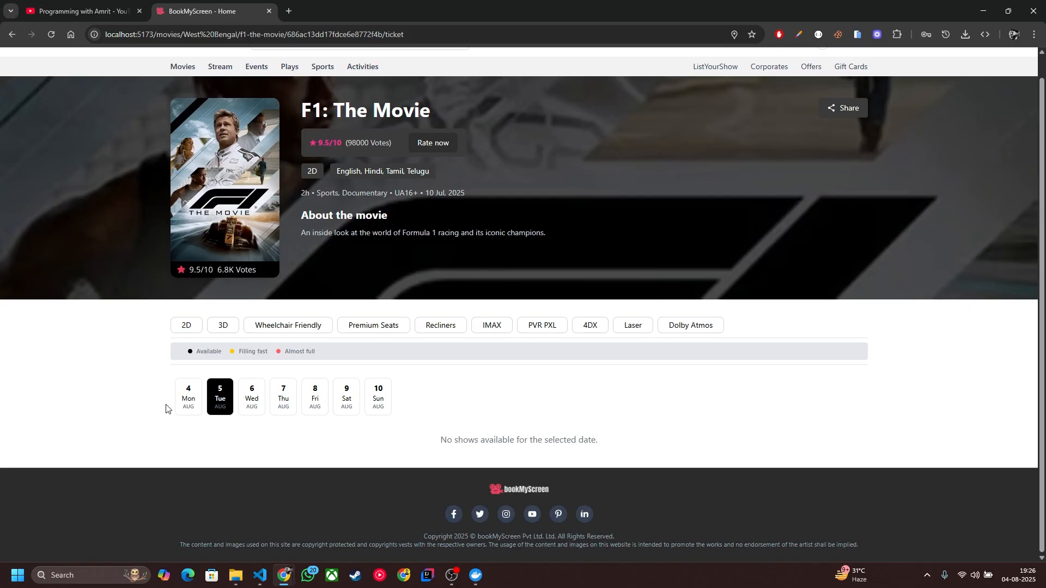
left_click(187, 396)
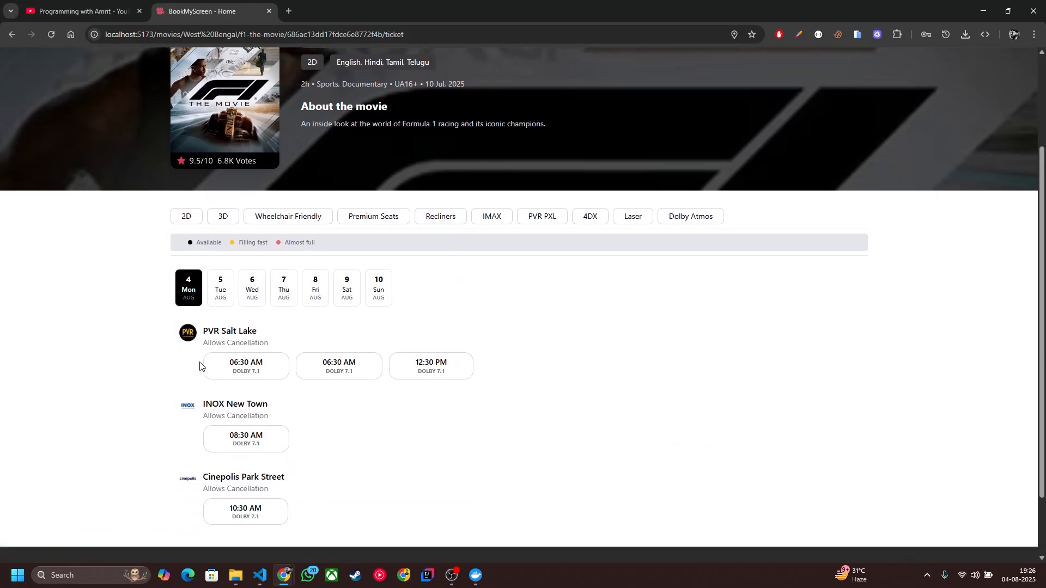
Choose the 06:30 AM PVR Salt Lake show and select seats E5, E6, D10, D11, C10 and C11
left_click(245, 366)
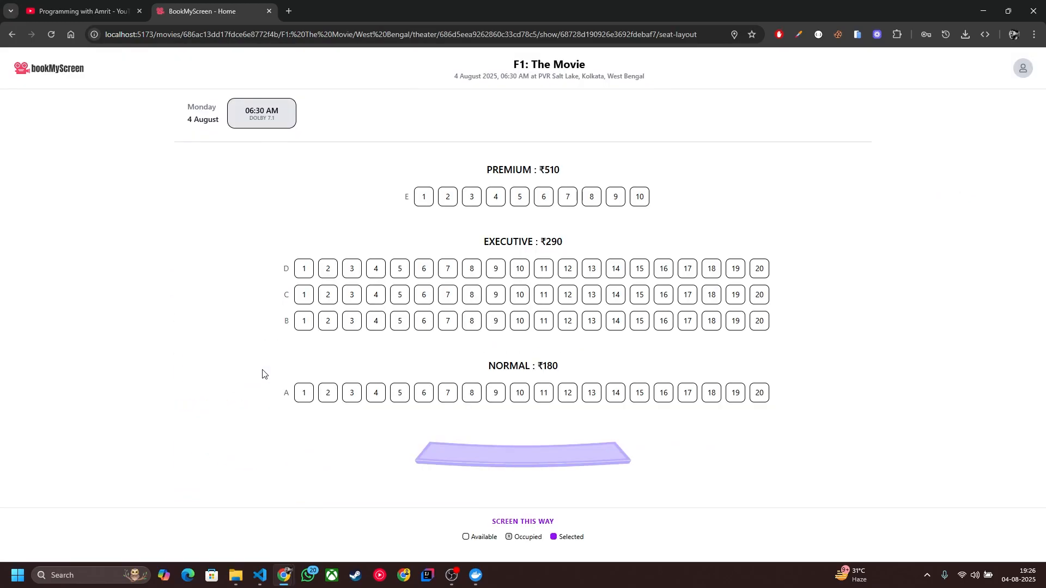
mouse_move(423, 320)
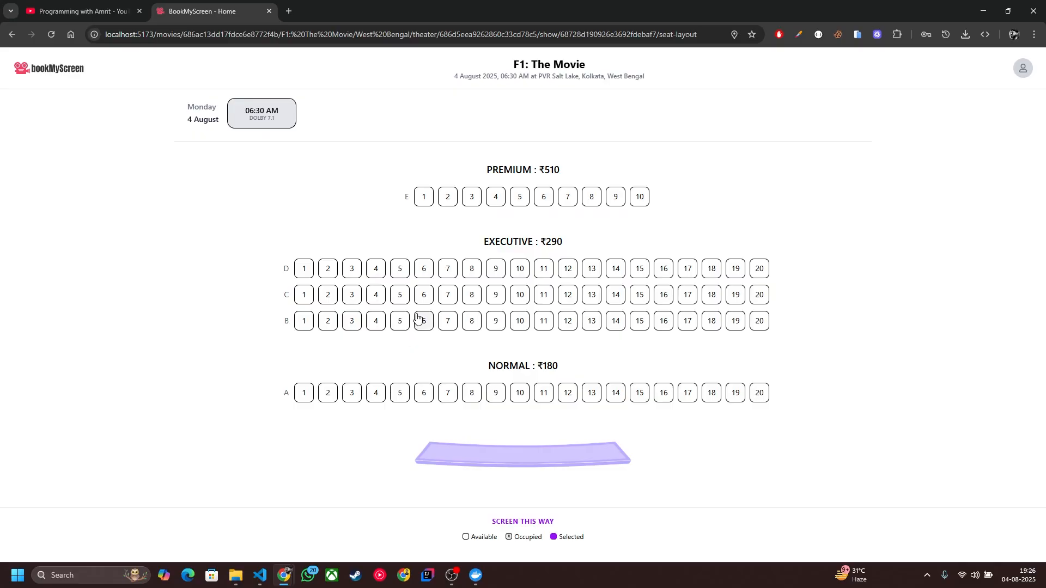
mouse_move(474, 287)
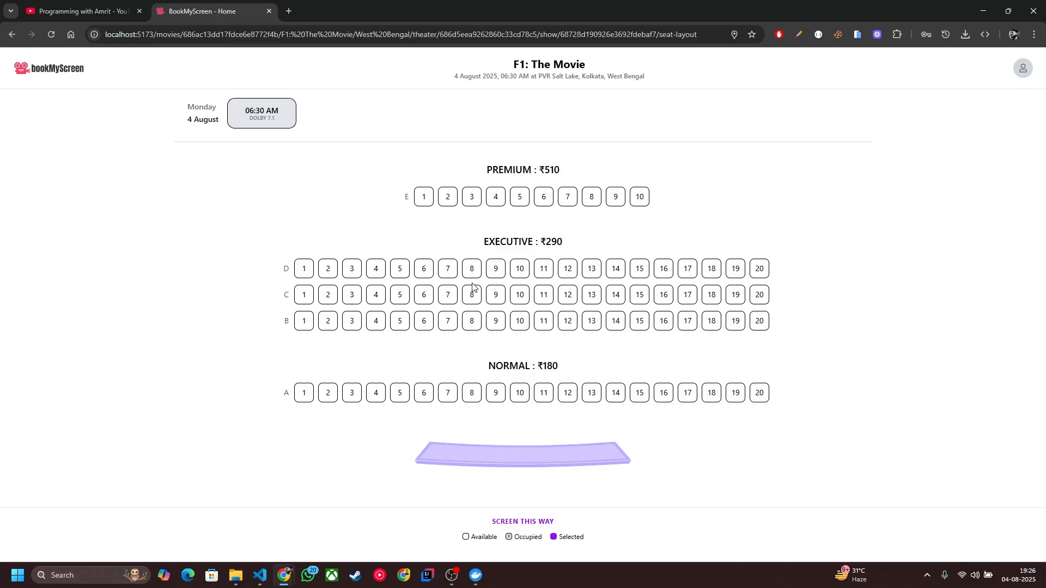
left_click(518, 196)
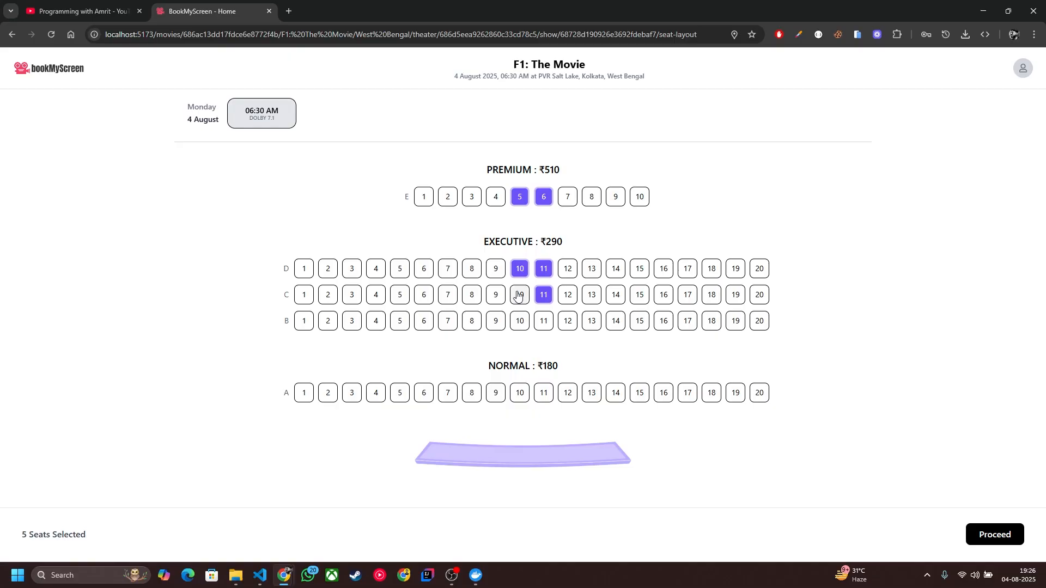
left_click(518, 295)
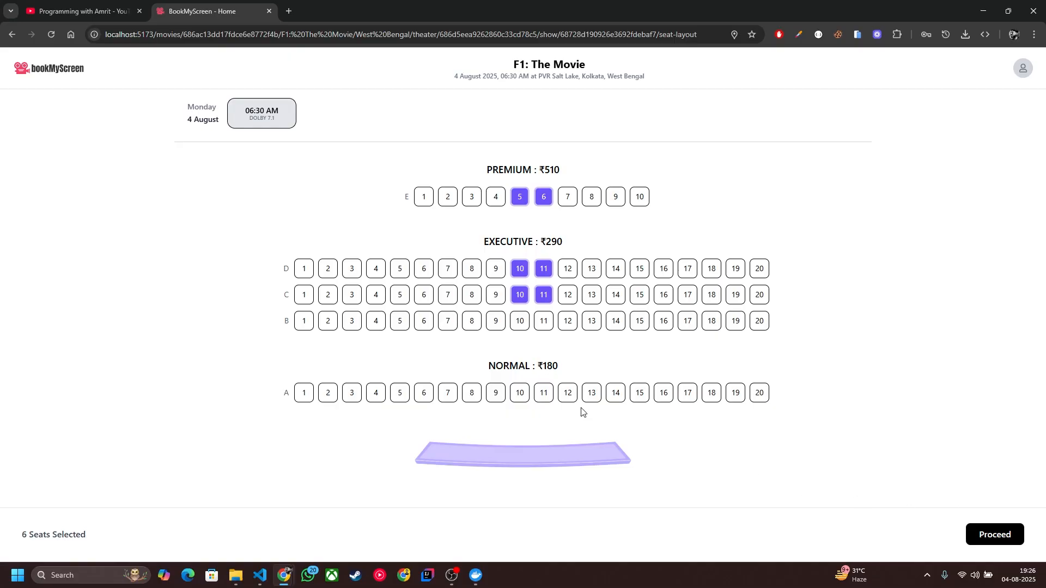
mouse_move(734, 222)
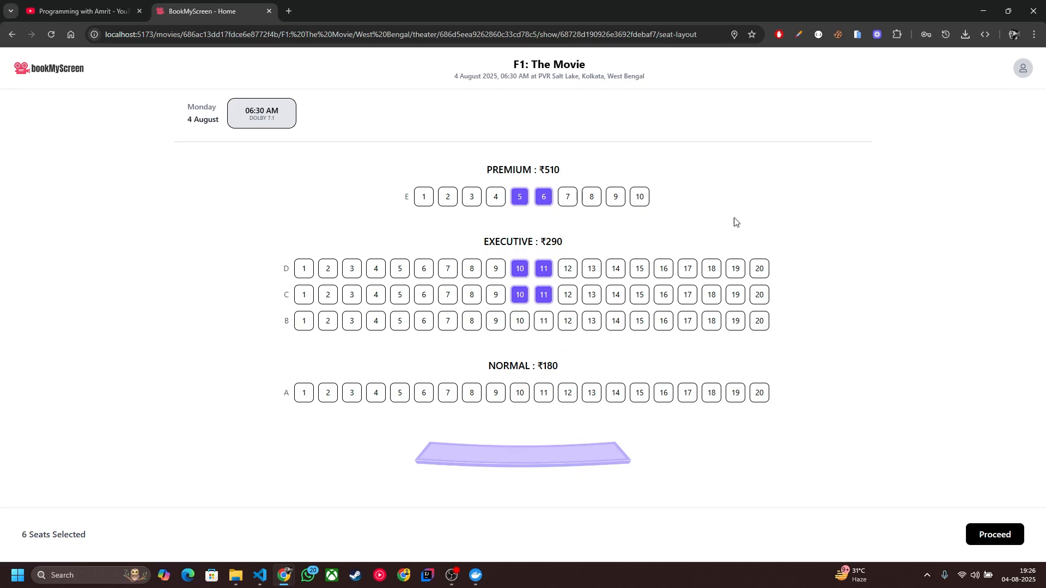
mouse_move(966, 103)
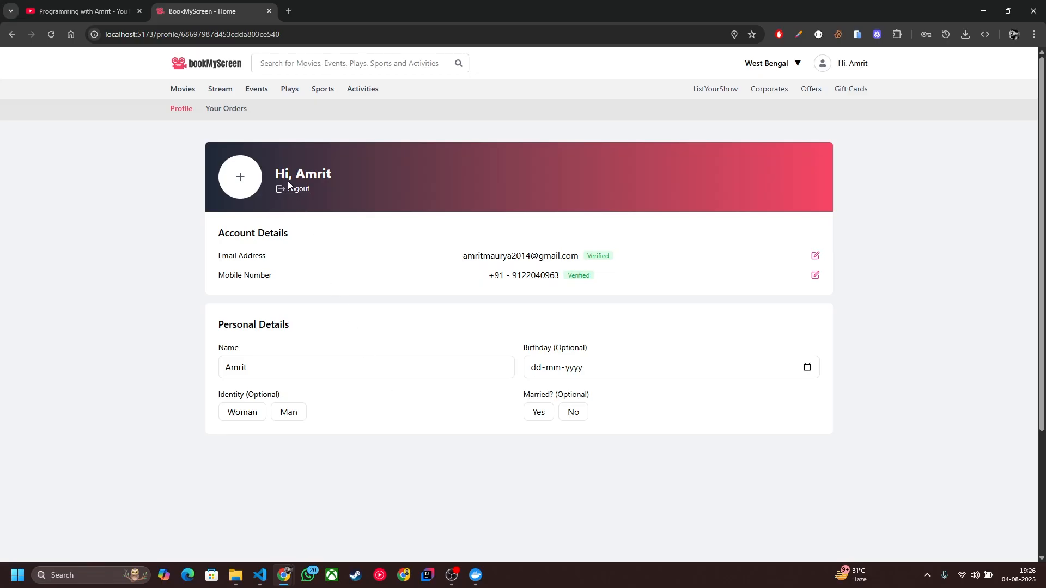
View Your Orders and the profile details, then go back to the home page
left_click(225, 109)
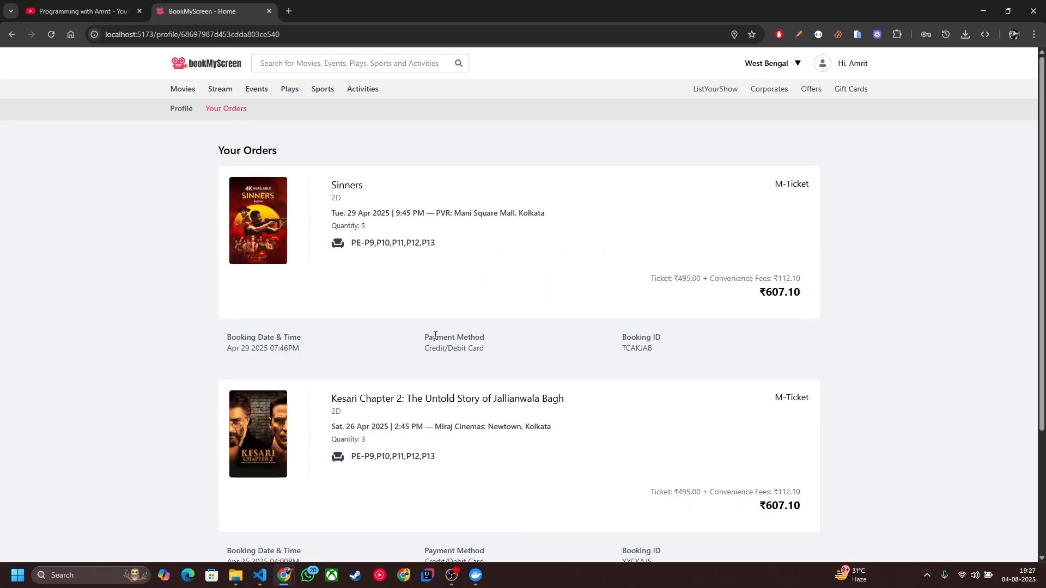
mouse_move(661, 243)
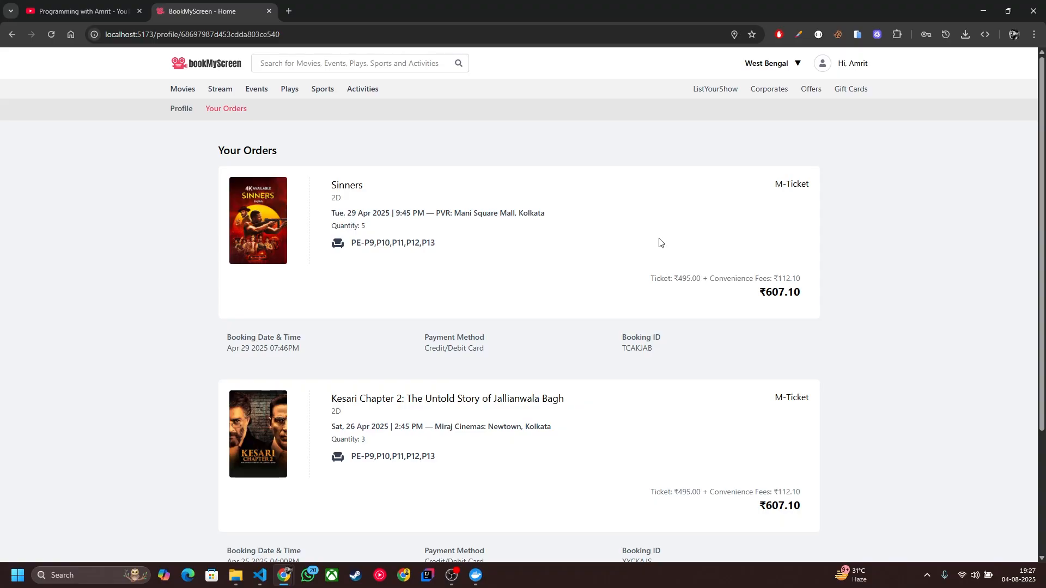
left_click(180, 108)
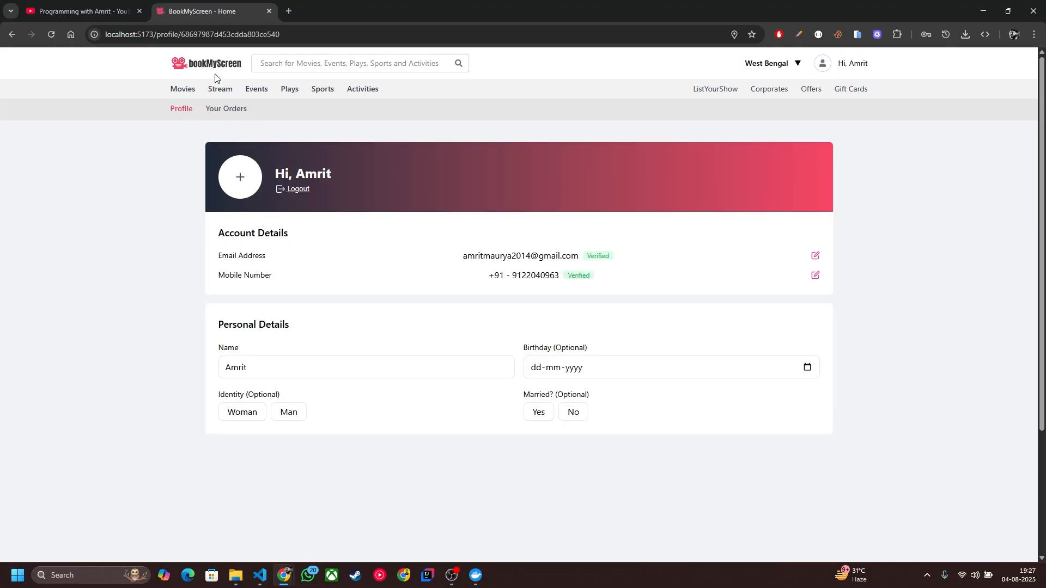
left_click(206, 63)
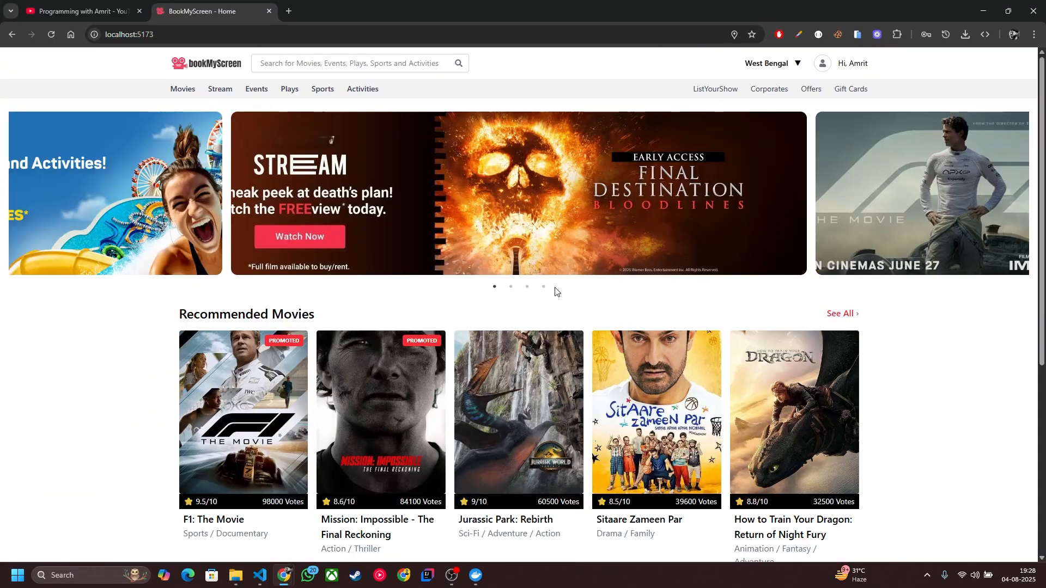
mouse_move(495, 316)
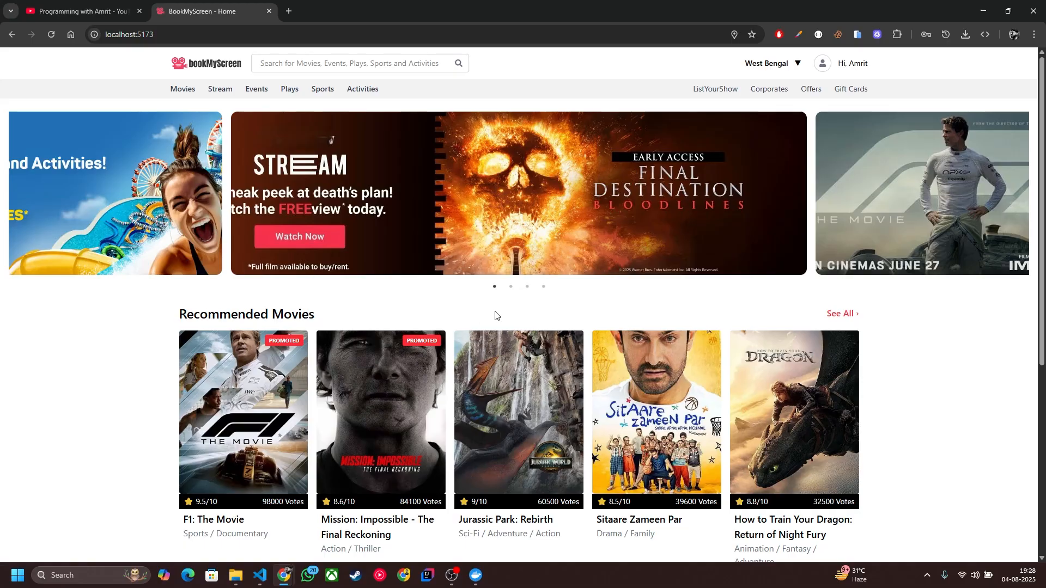
Look through the full Movies listing and return to the home page's recommended movies
left_click(182, 88)
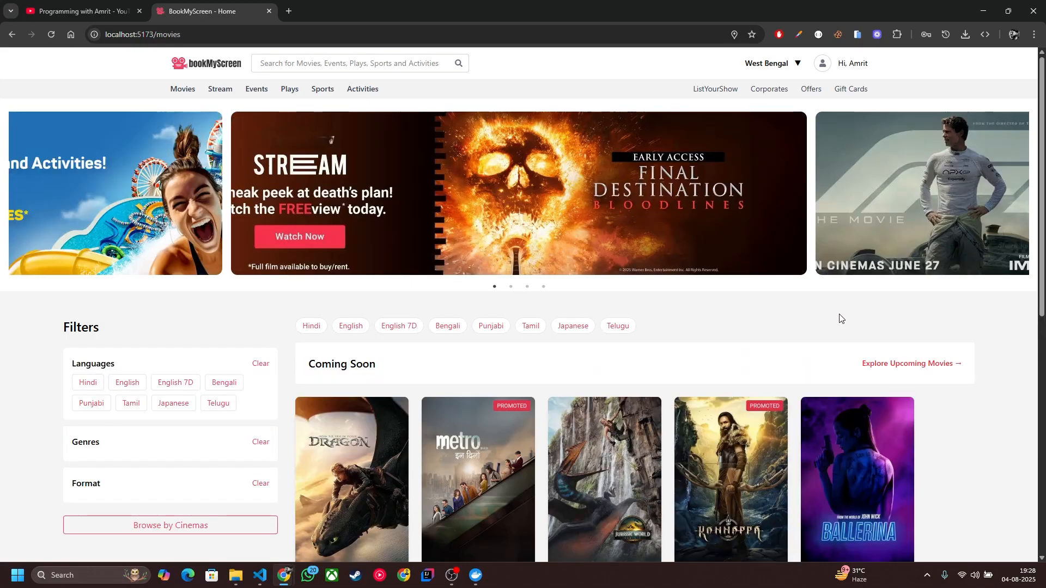
scroll("down", 3)
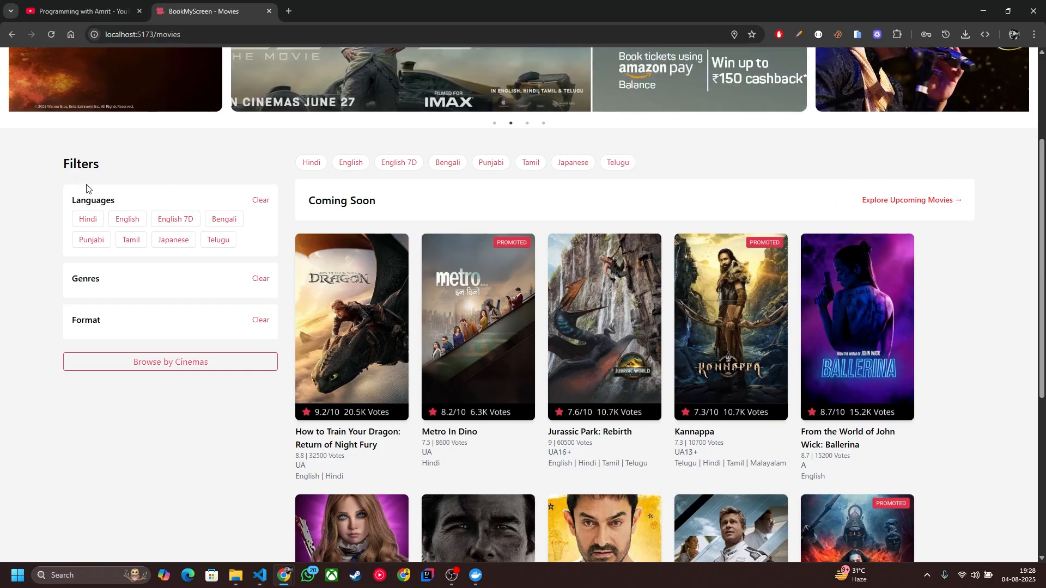
mouse_move(227, 180)
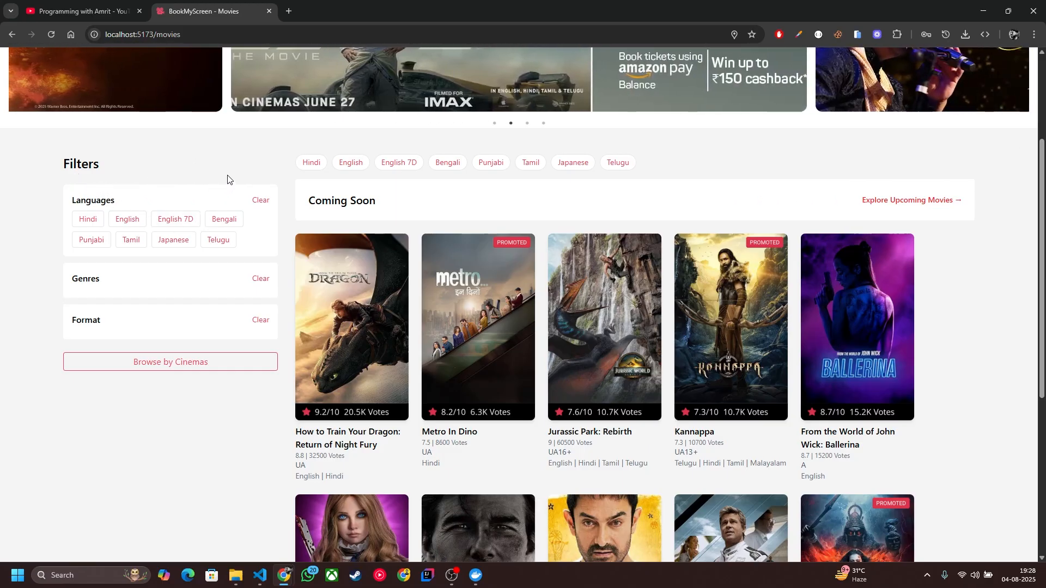
scroll("up", 3)
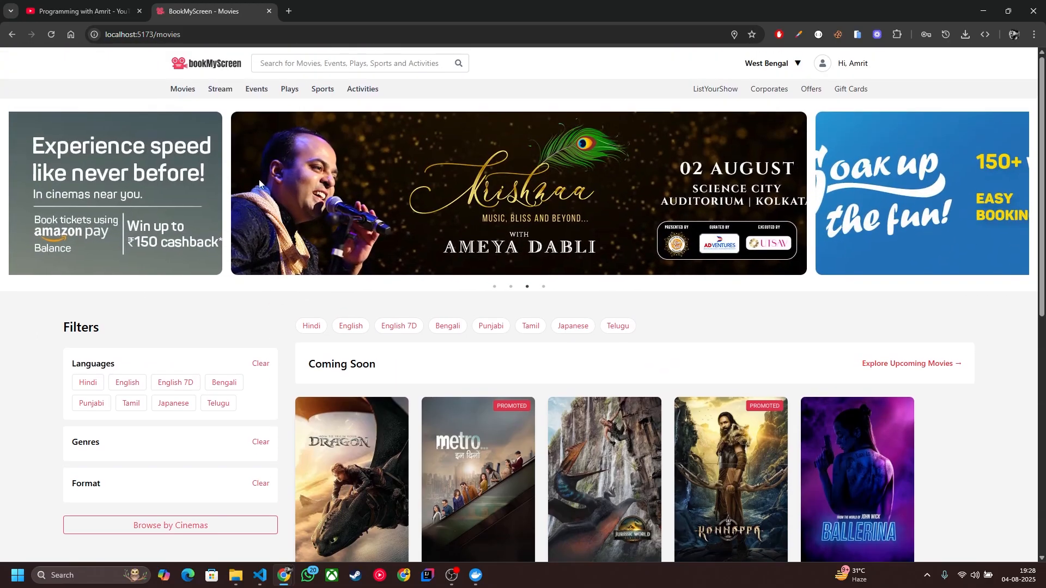
left_click(206, 63)
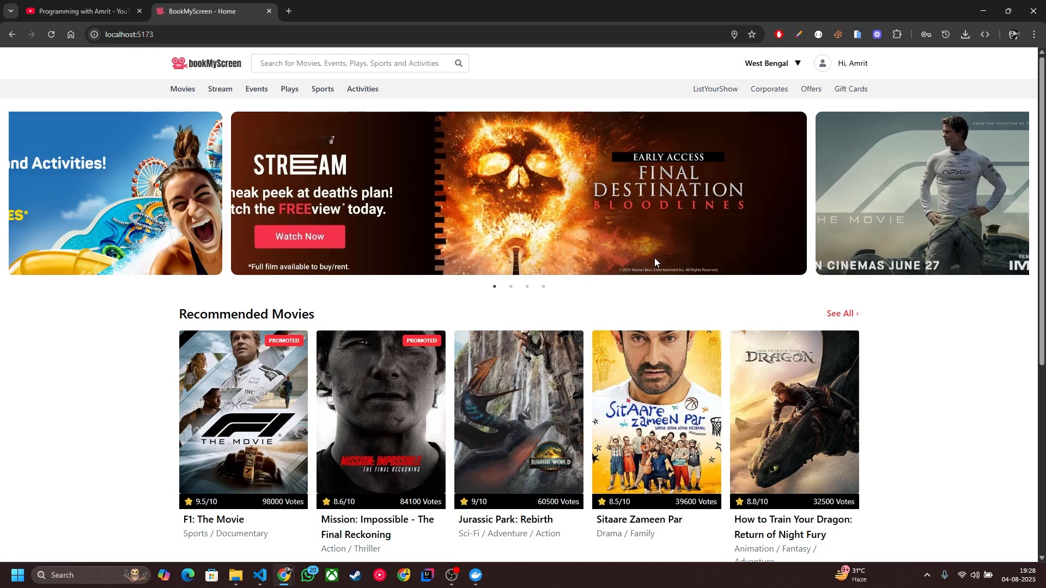
mouse_move(859, 66)
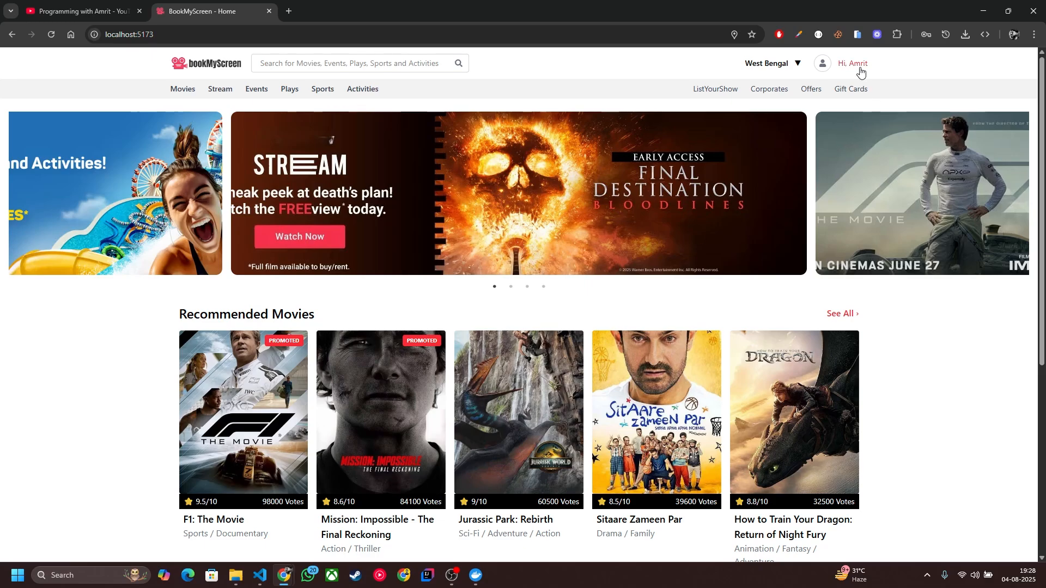
mouse_move(537, 219)
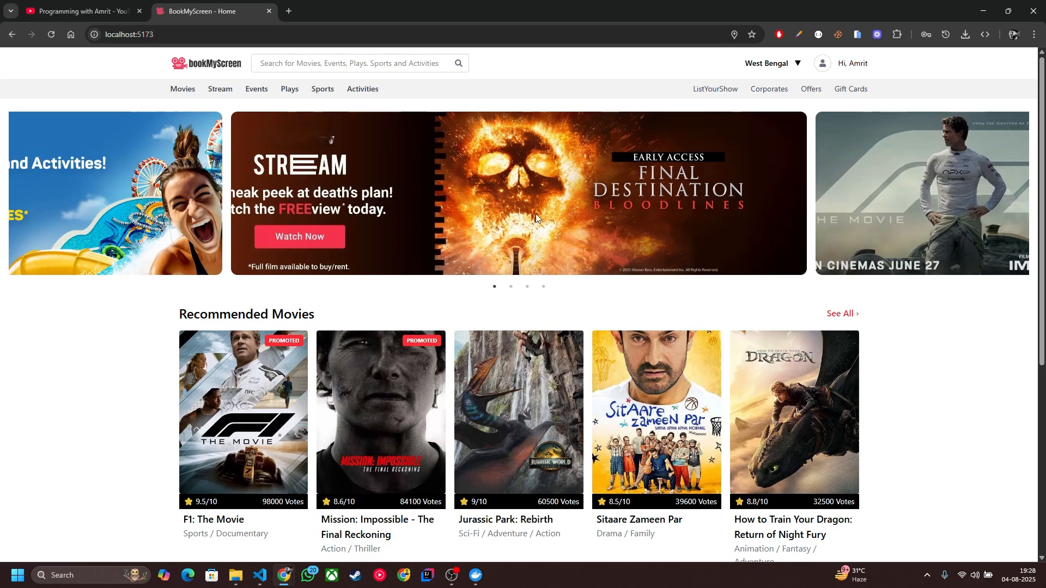
Select Executive seats D9 and D10 for the 6:30 AM F1 show at PVR Salt Lake
left_click(243, 418)
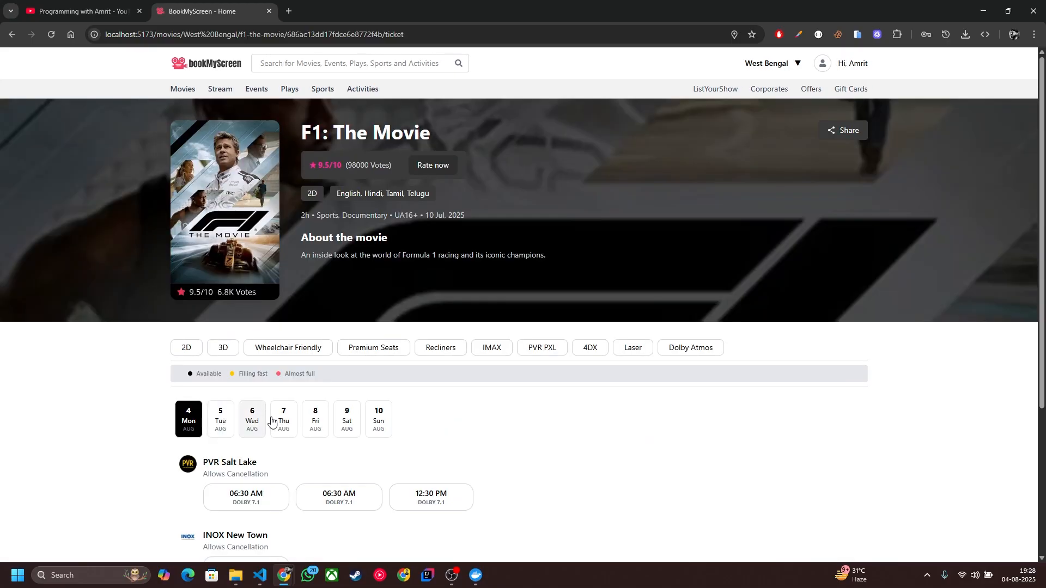
left_click(245, 497)
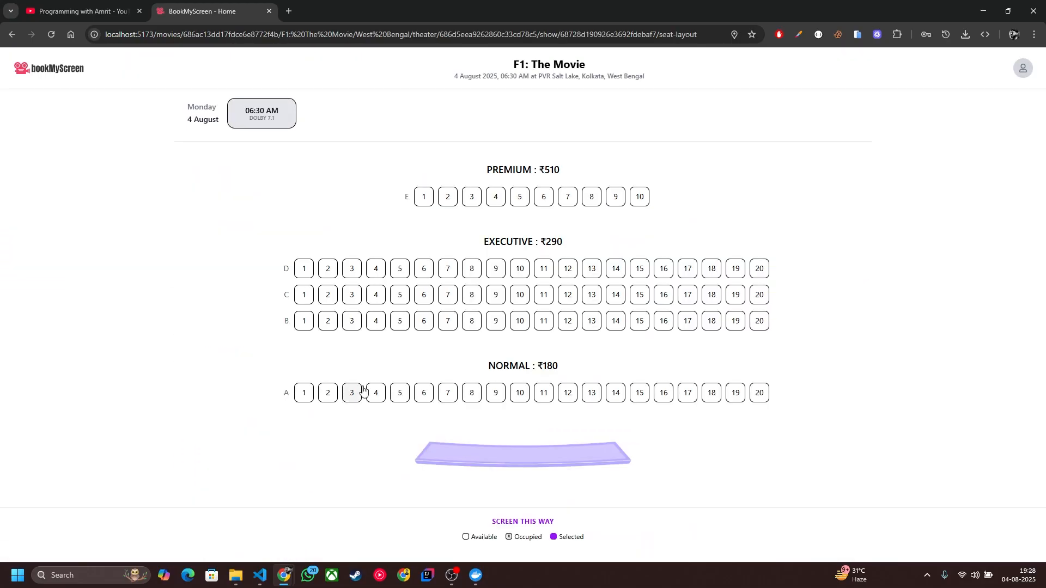
mouse_move(494, 268)
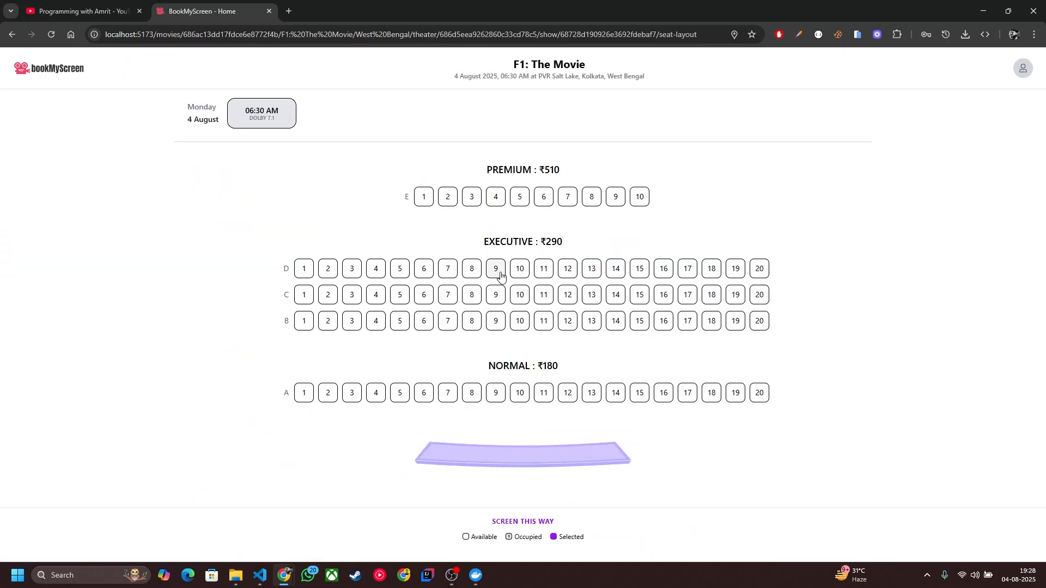
left_click(519, 268)
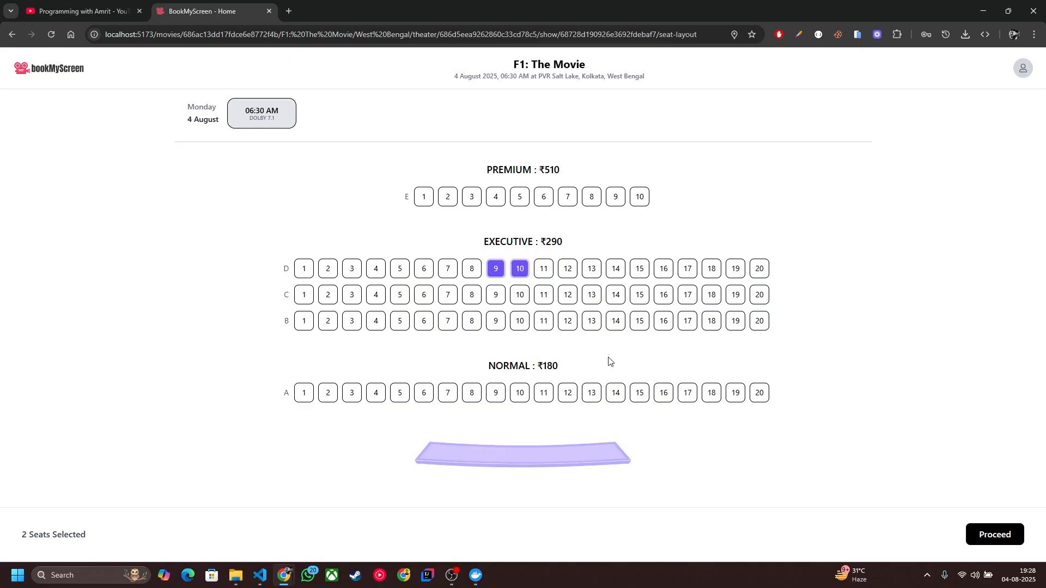
mouse_move(786, 433)
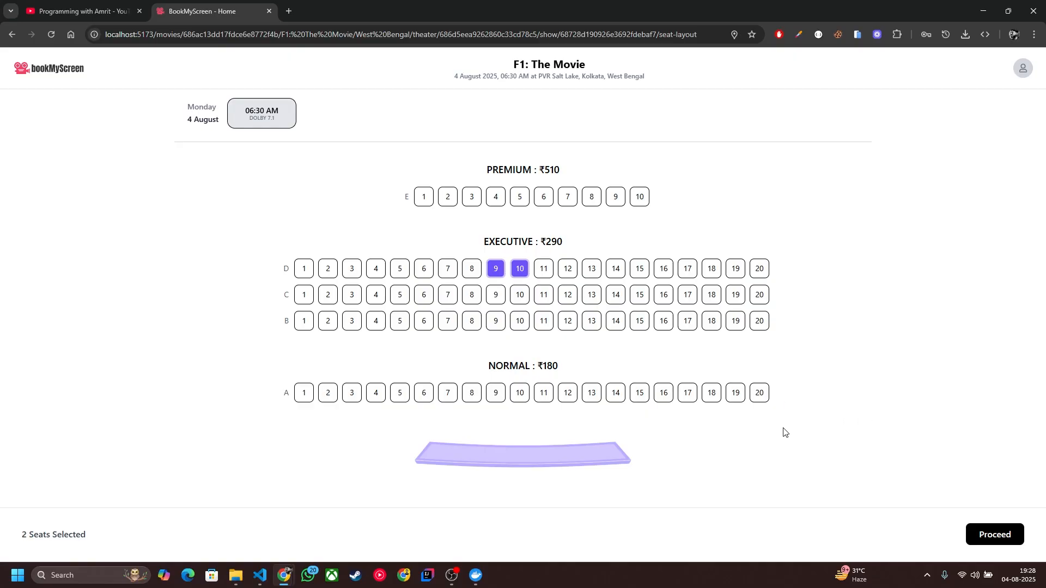
Proceed to the booking review for D9 and D10, totalling ₹609 with the timer running
left_click(993, 534)
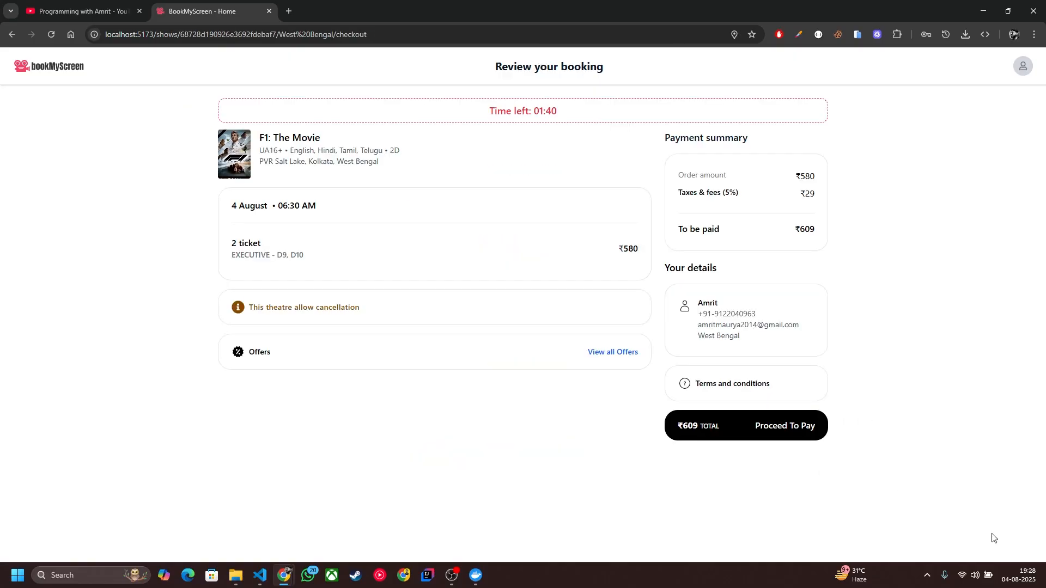
mouse_move(545, 122)
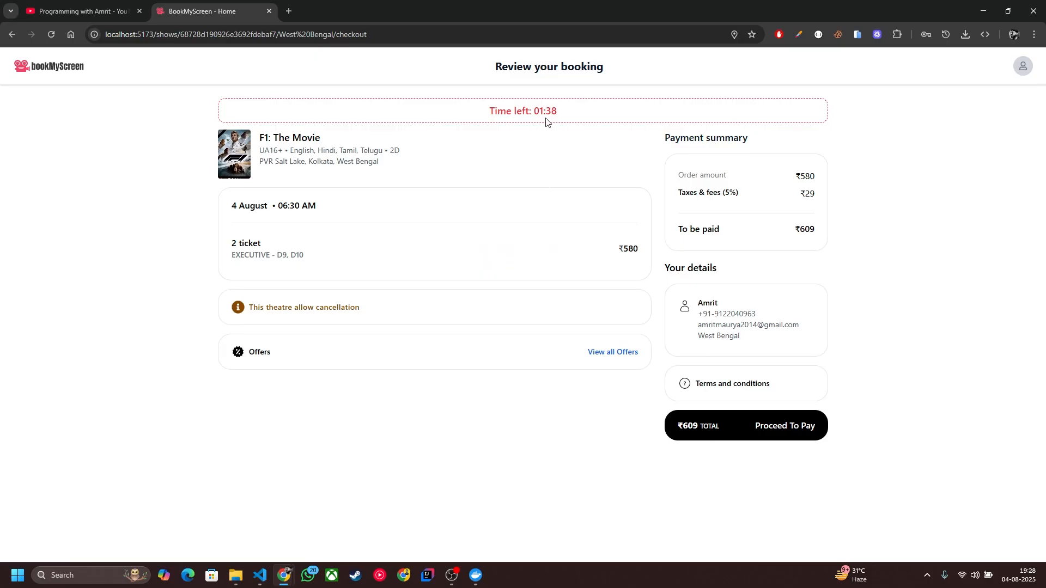
mouse_move(574, 156)
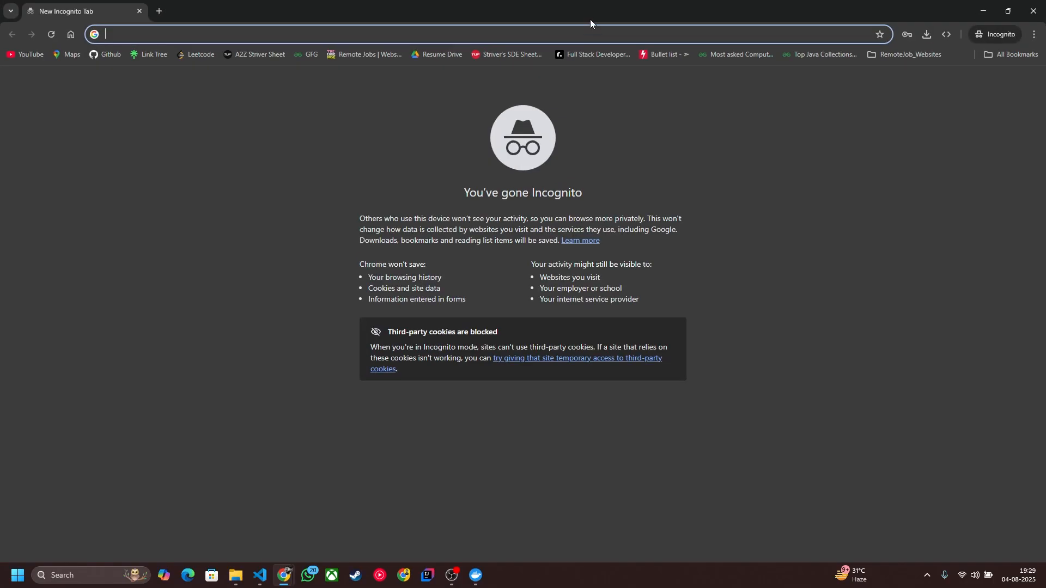
mouse_move(598, 47)
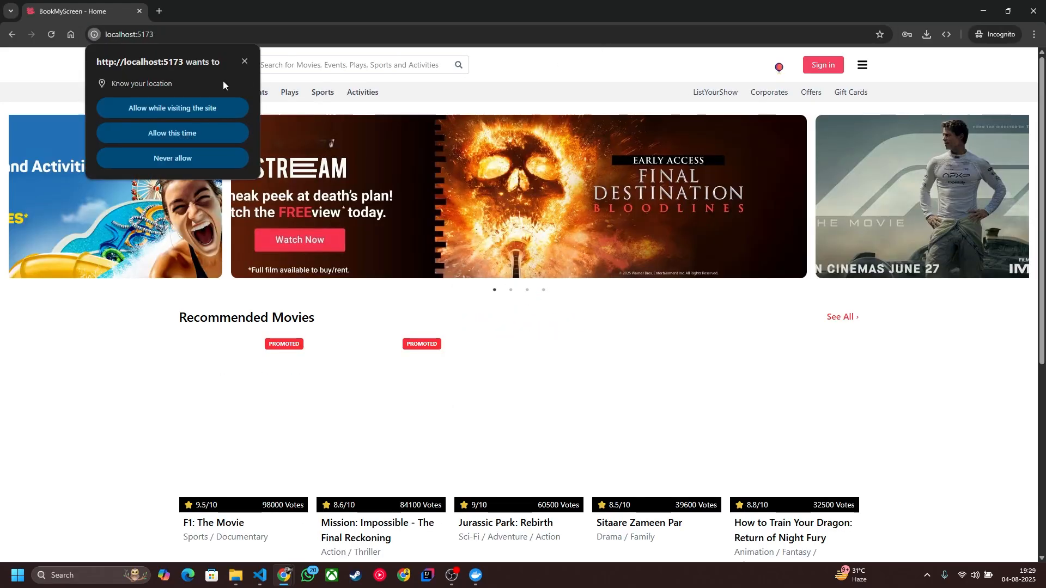
Allow location access so the Incognito home page shows West Bengal and recommended movies
left_click(172, 107)
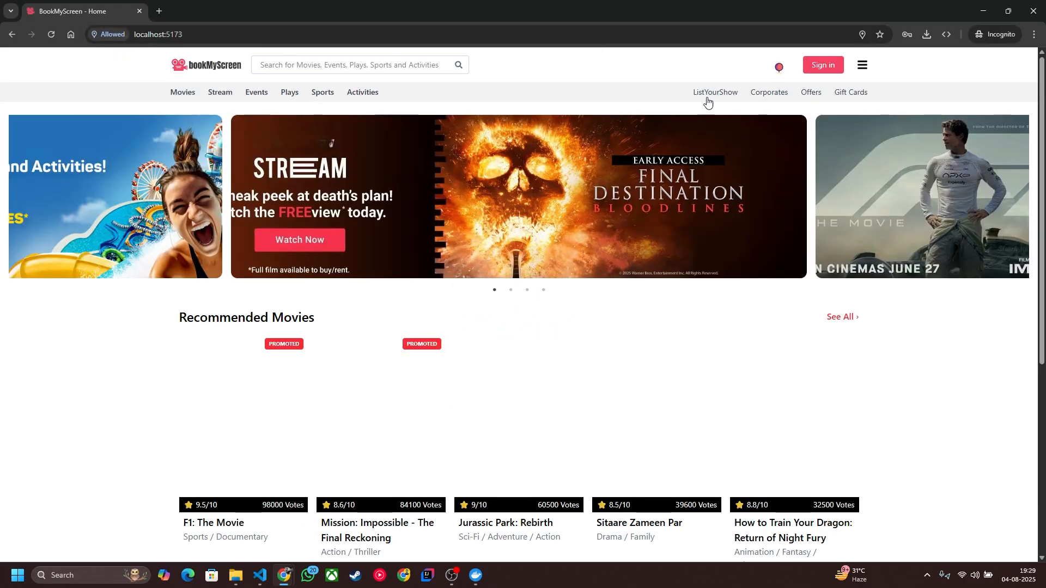
left_click(778, 67)
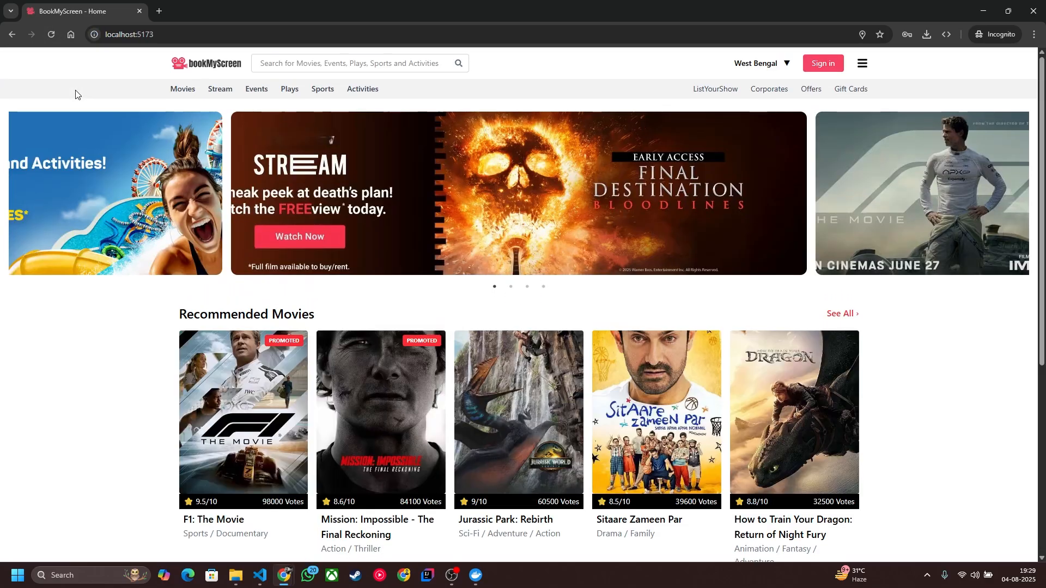
mouse_move(768, 89)
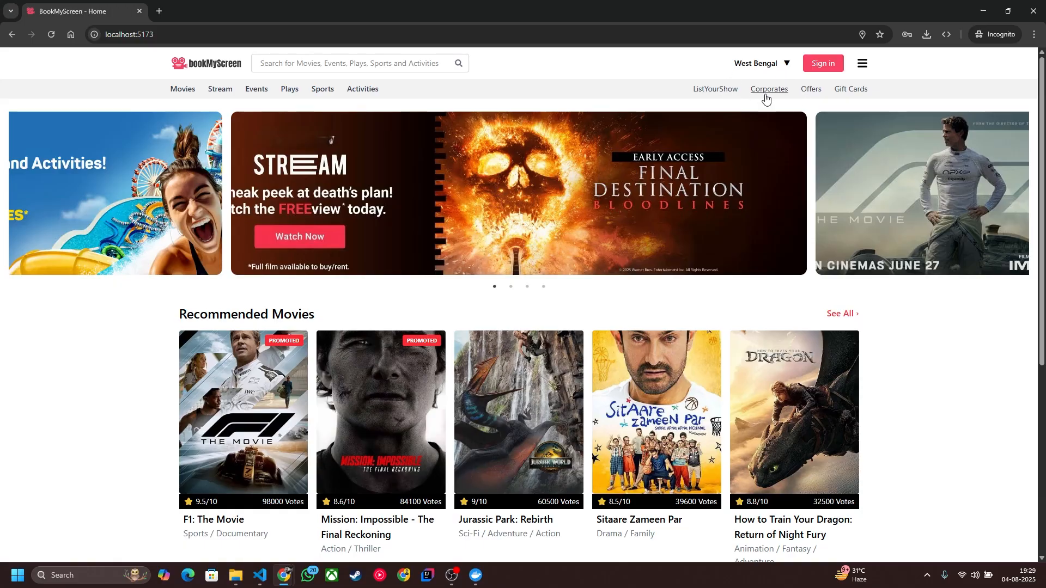
mouse_move(248, 437)
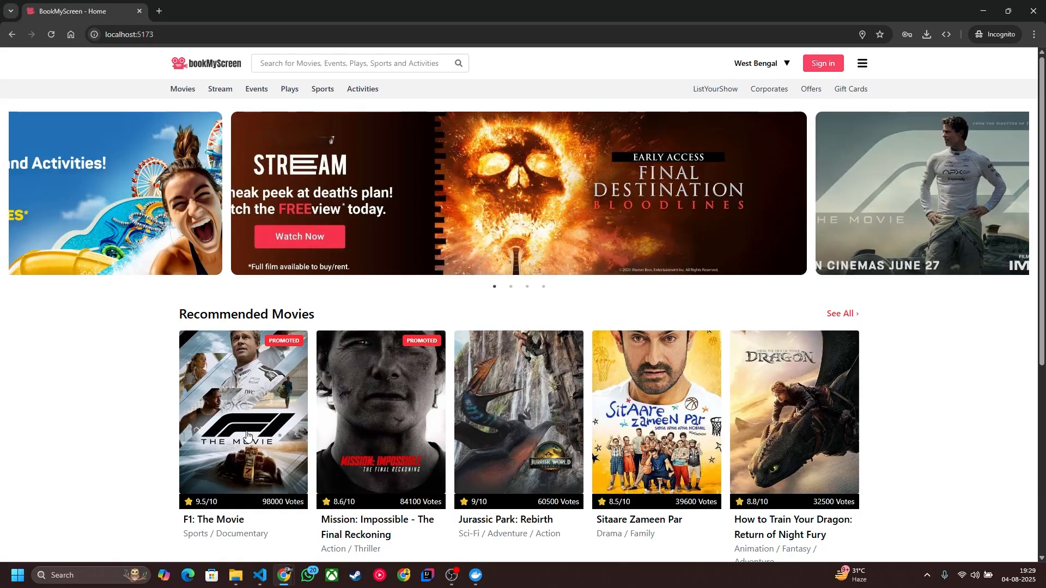
Select Executive seats C9 and C10 for the 06:30 AM F1 show, with D9 and D10 shown occupied
left_click(243, 418)
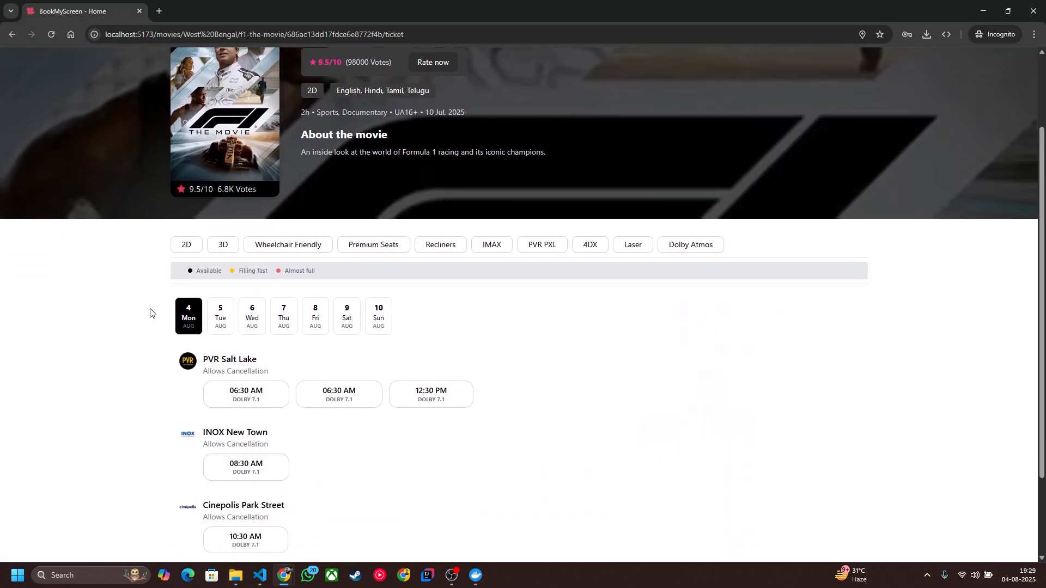
left_click(246, 393)
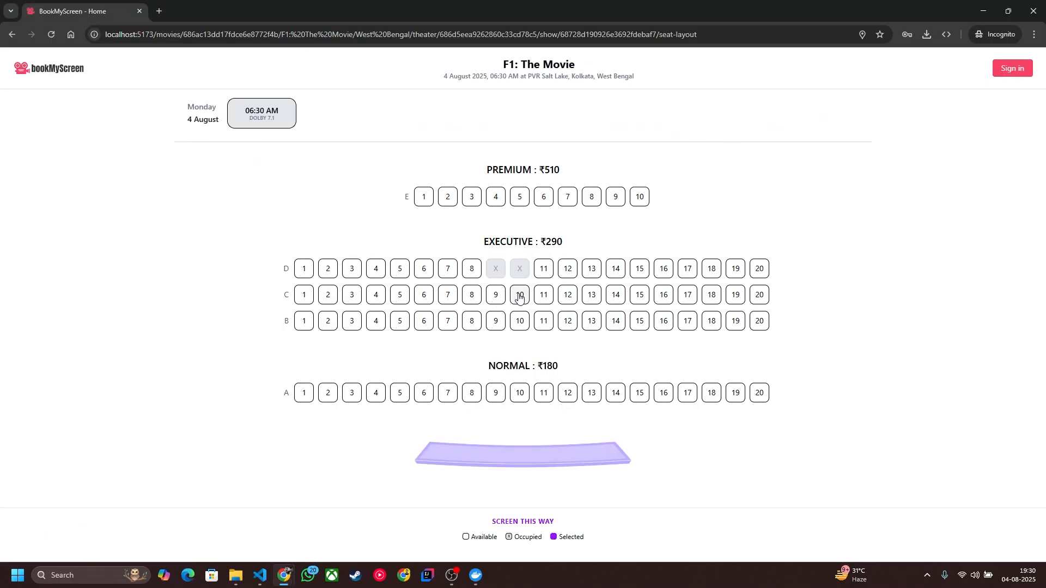
mouse_move(496, 295)
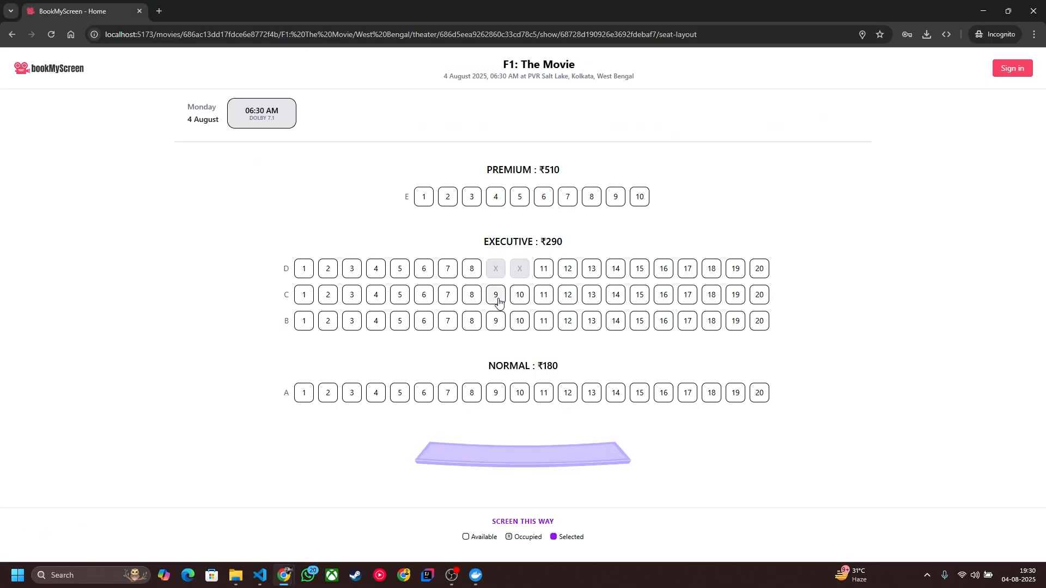
left_click(518, 294)
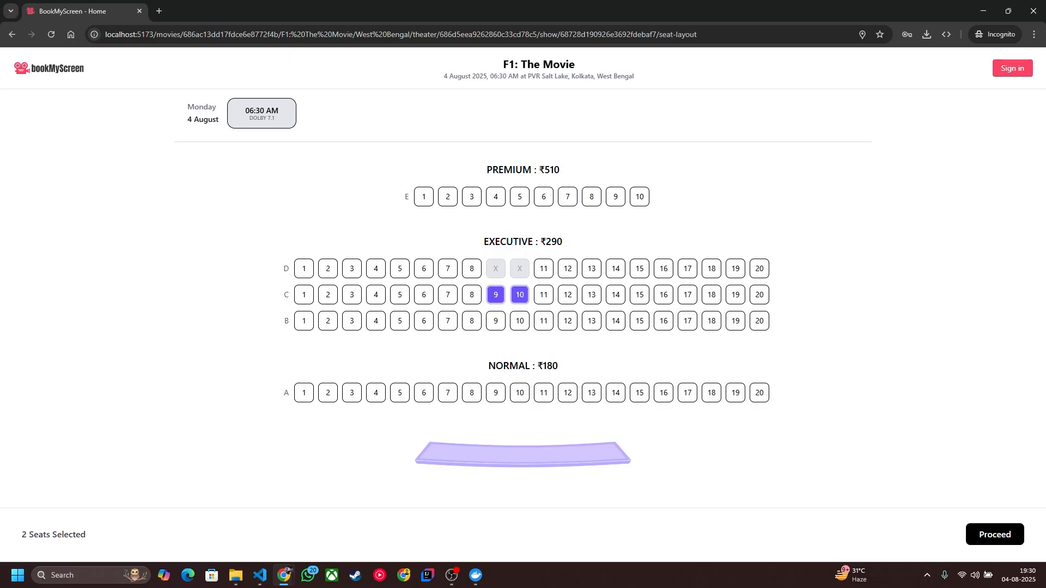
mouse_move(991, 46)
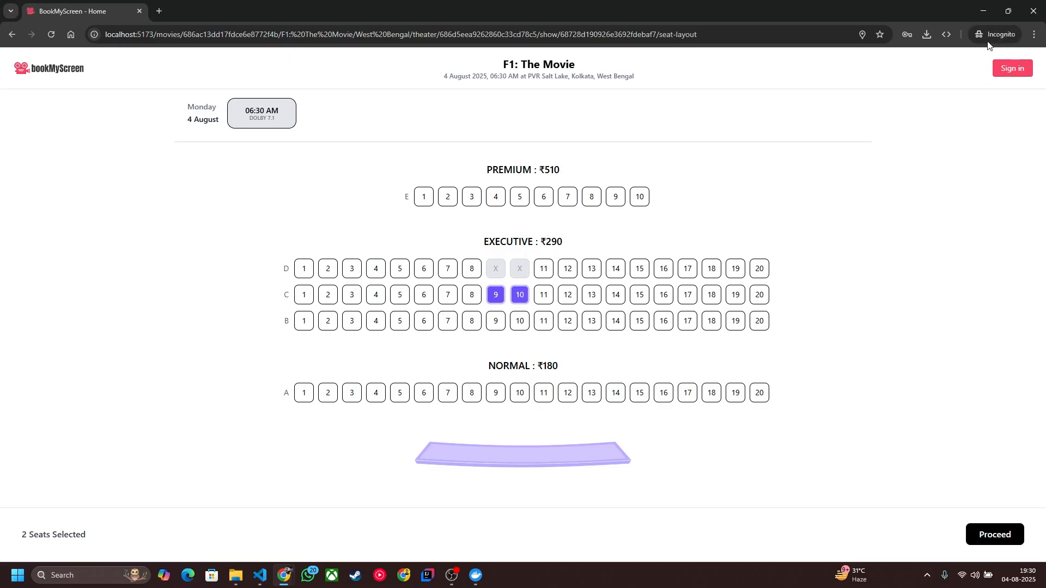
mouse_move(936, 323)
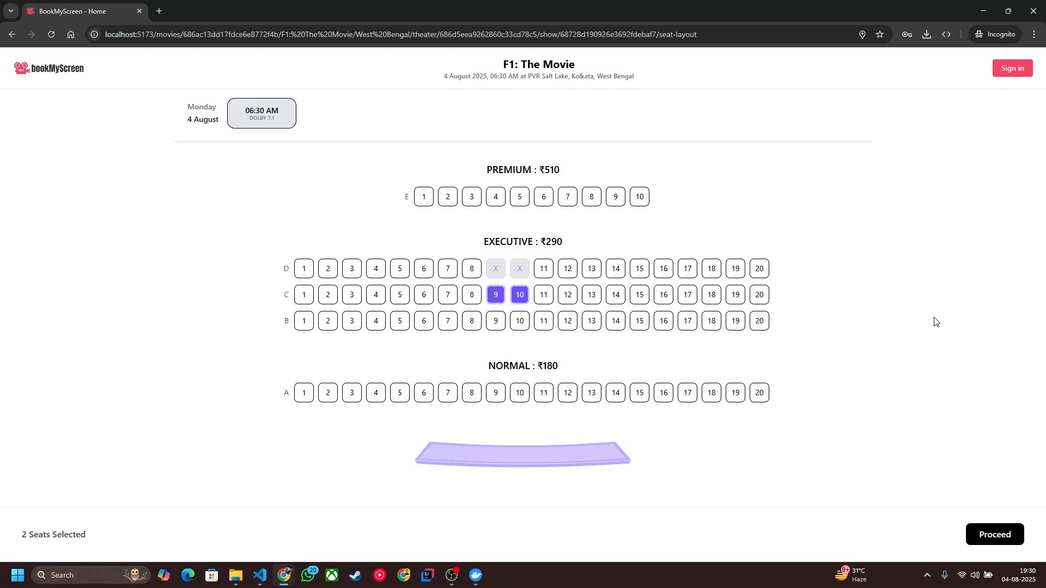
left_click(994, 534)
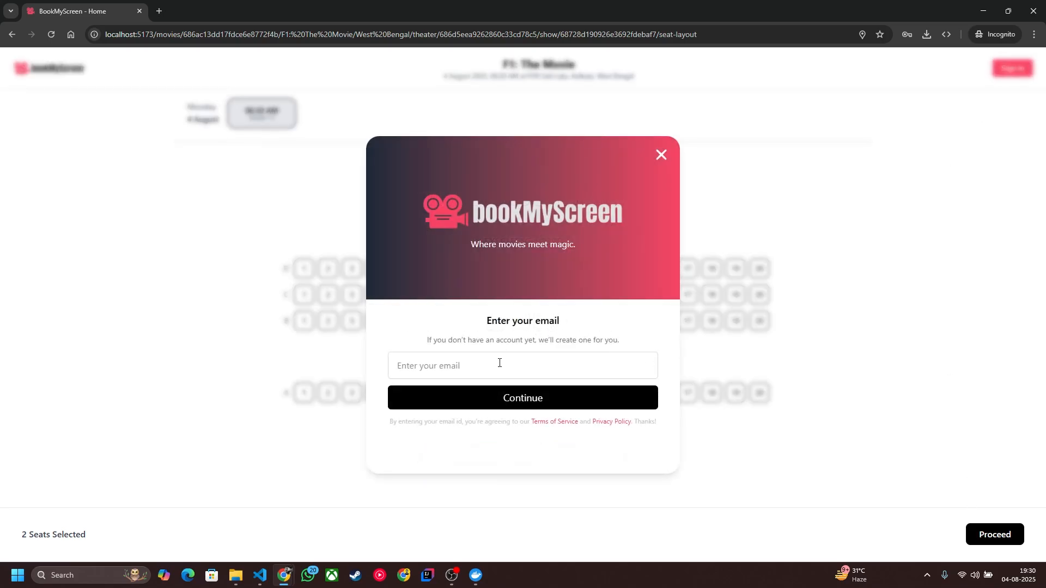
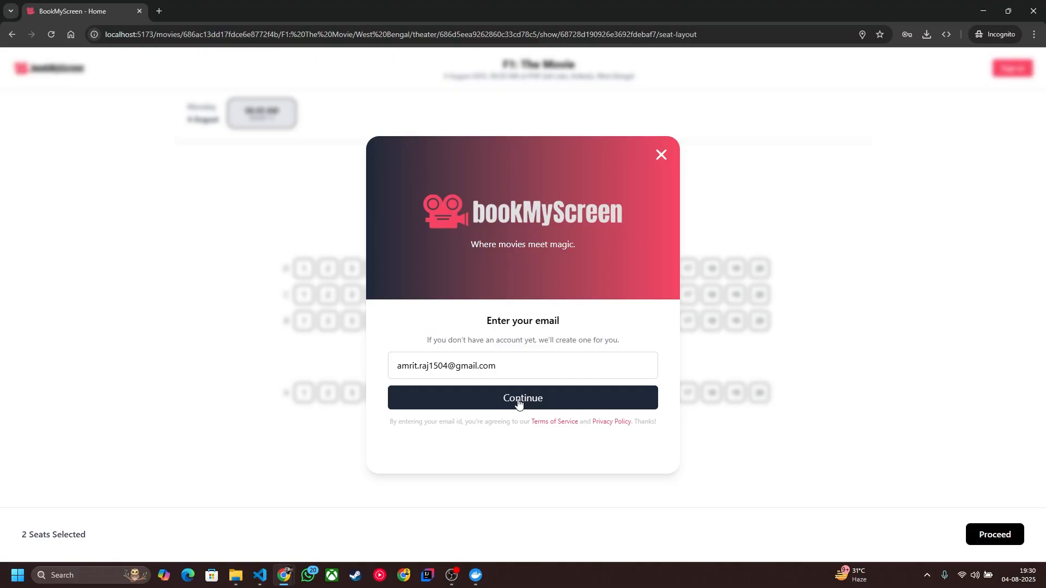
left_click(521, 398)
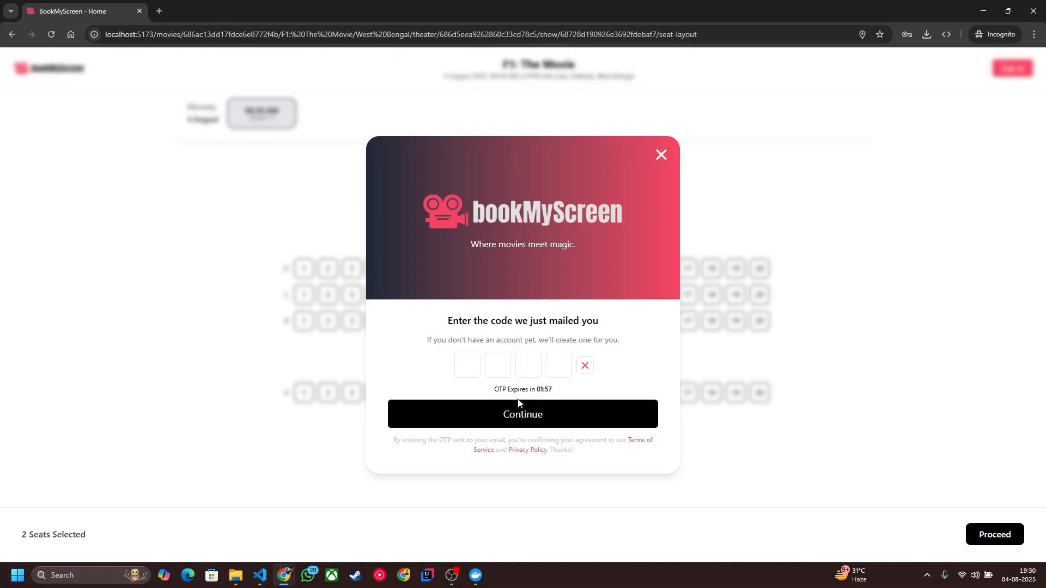
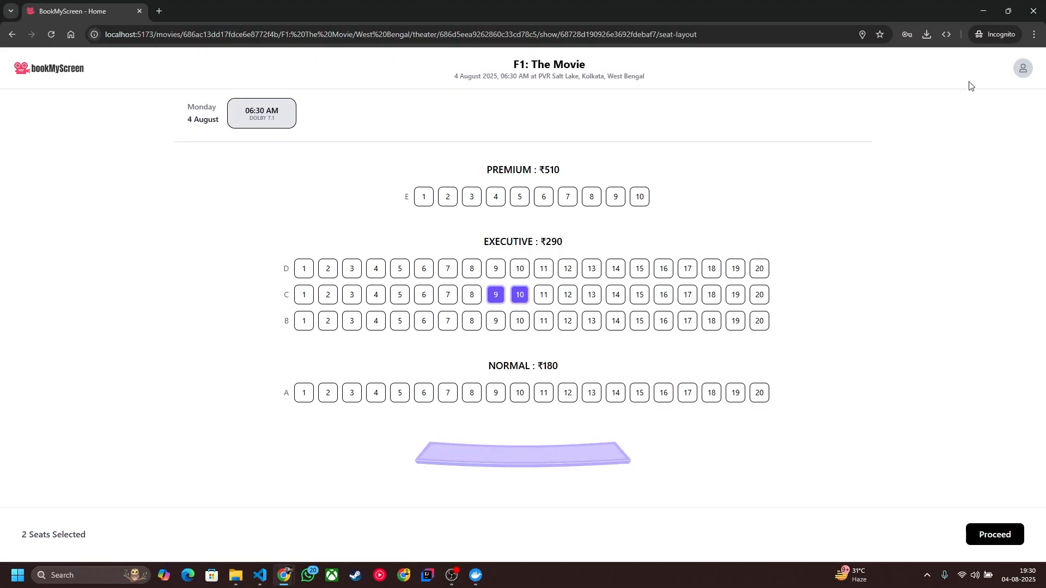
mouse_move(994, 534)
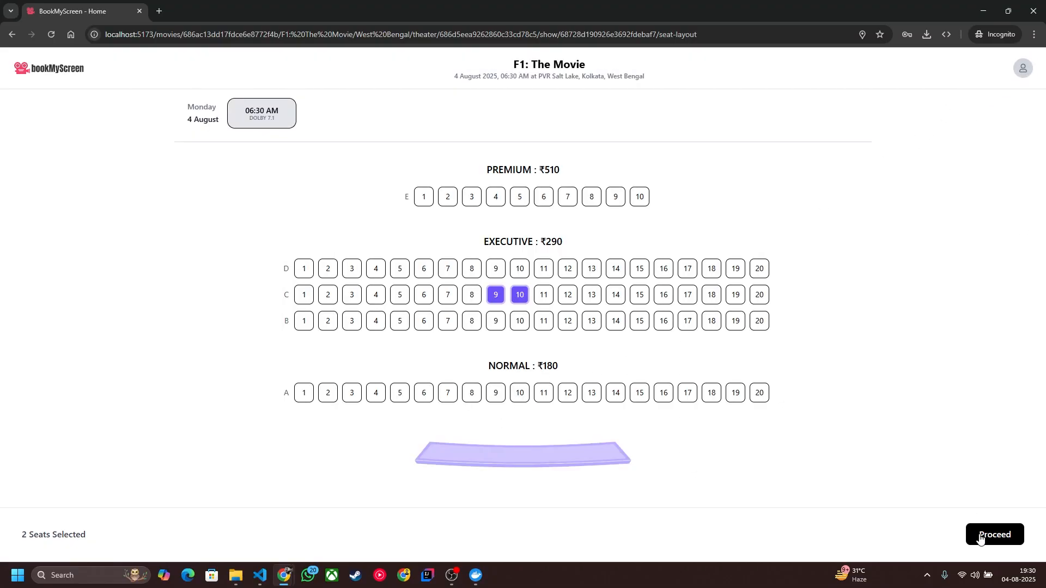
Proceed to the checkout review listing C9 and C10 at ₹609 with the countdown running
left_click(994, 534)
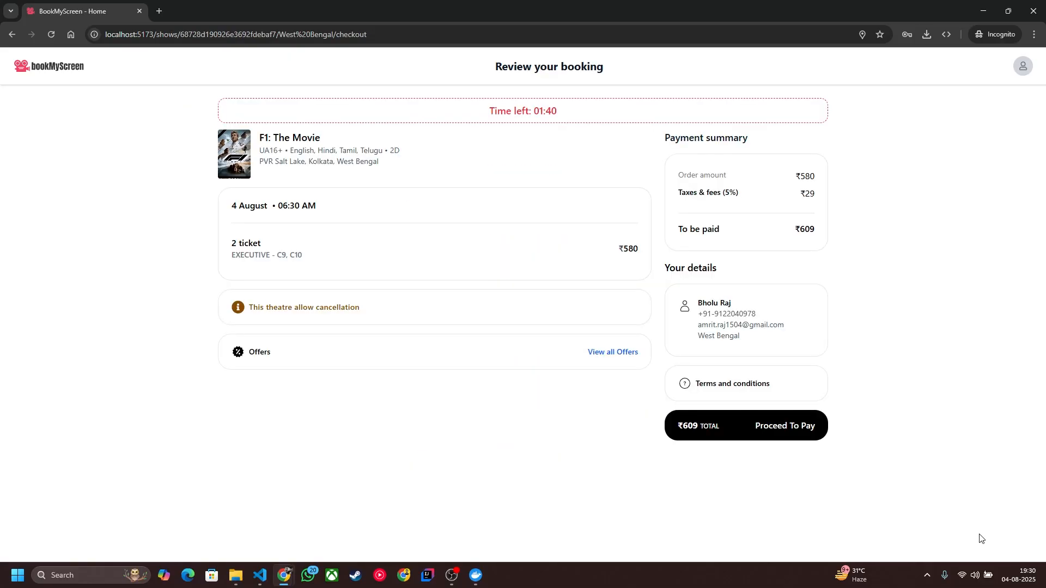
mouse_move(319, 266)
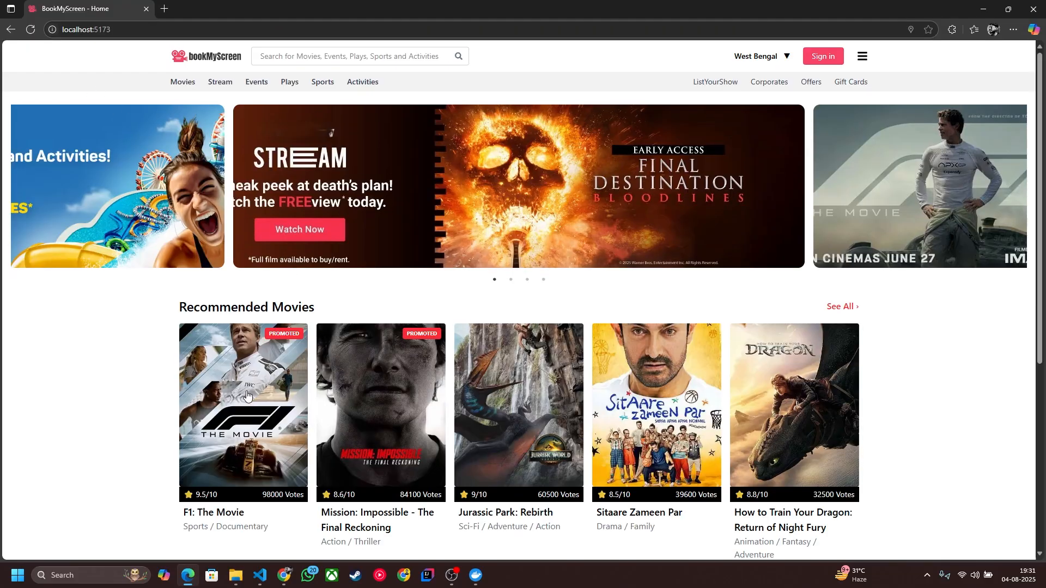
In Edge, open the same 06:30 AM F1 show to see C9 and C10 occupied, then switch windows
left_click(243, 412)
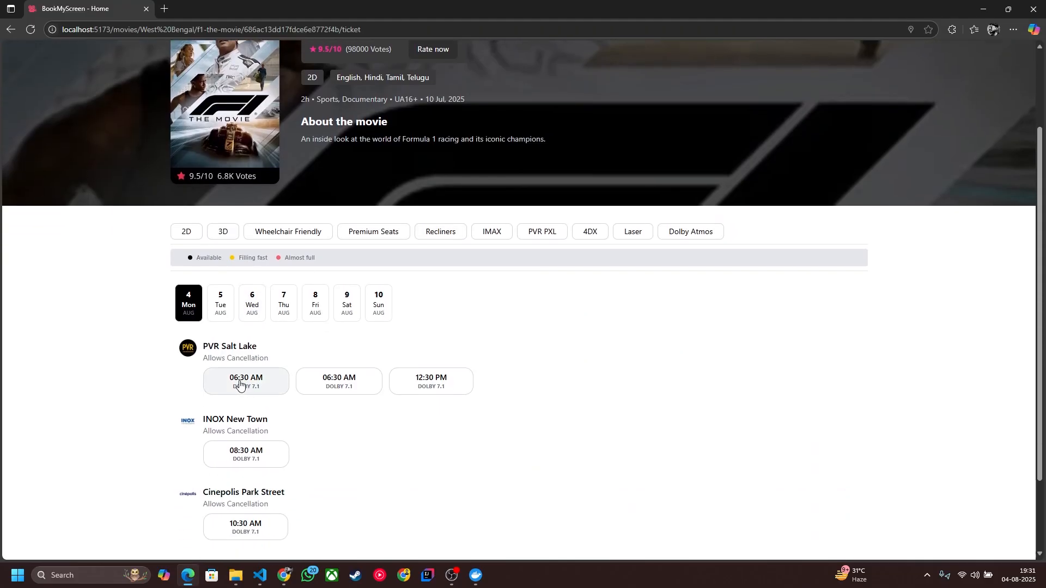
left_click(245, 381)
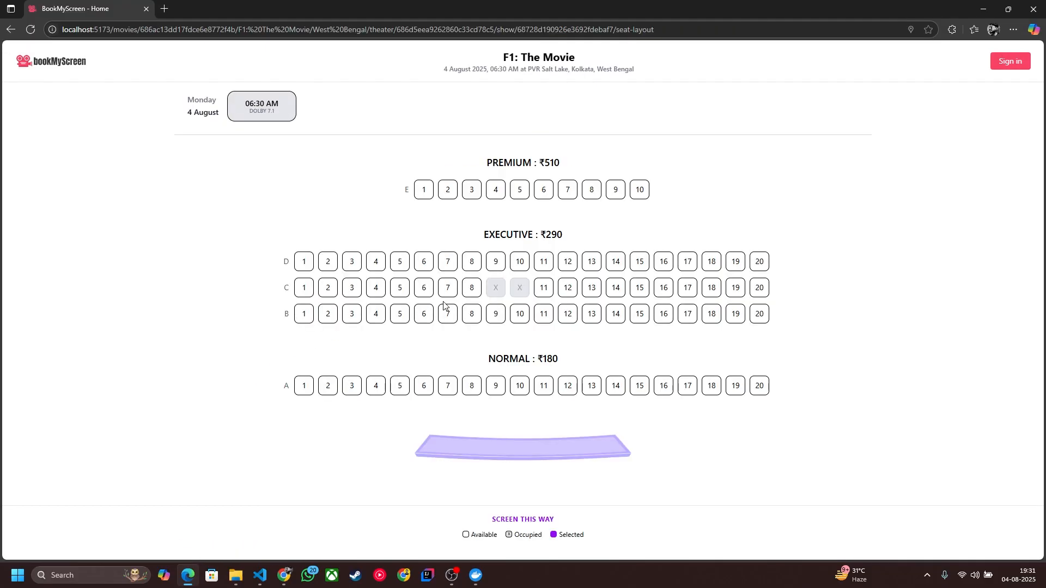
mouse_move(519, 287)
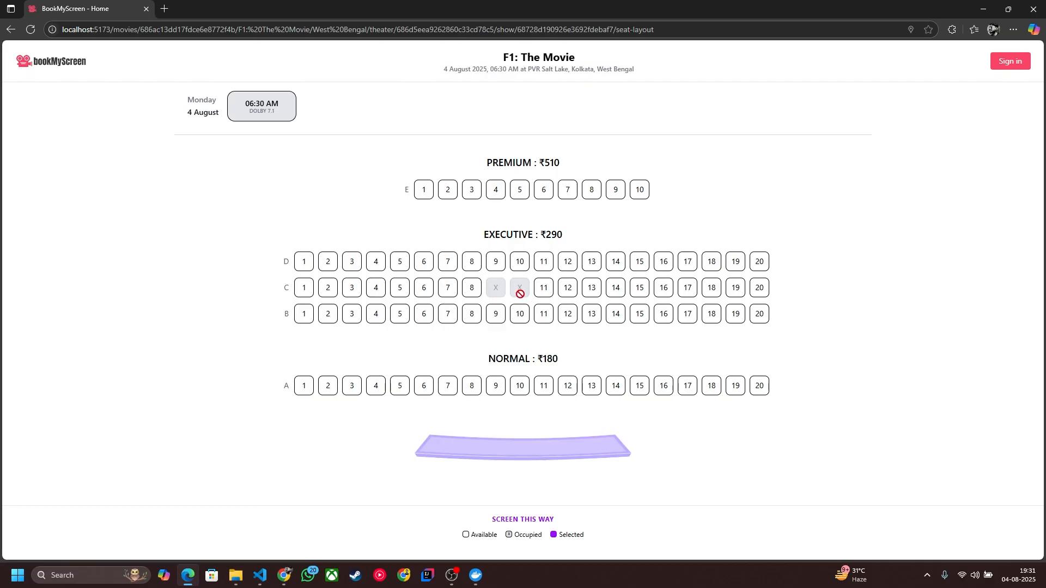
mouse_move(495, 262)
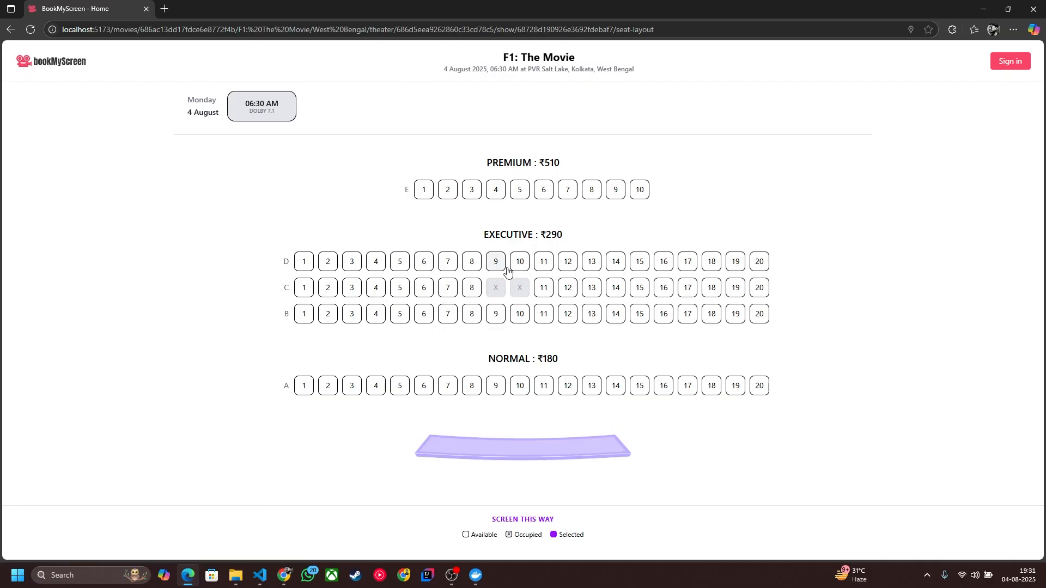
key("alt+tab")
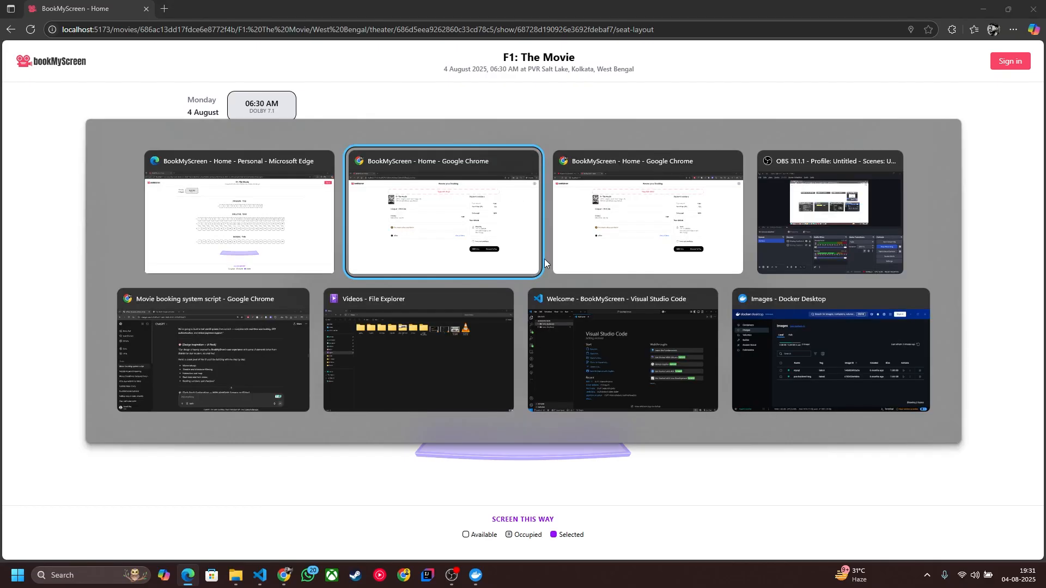